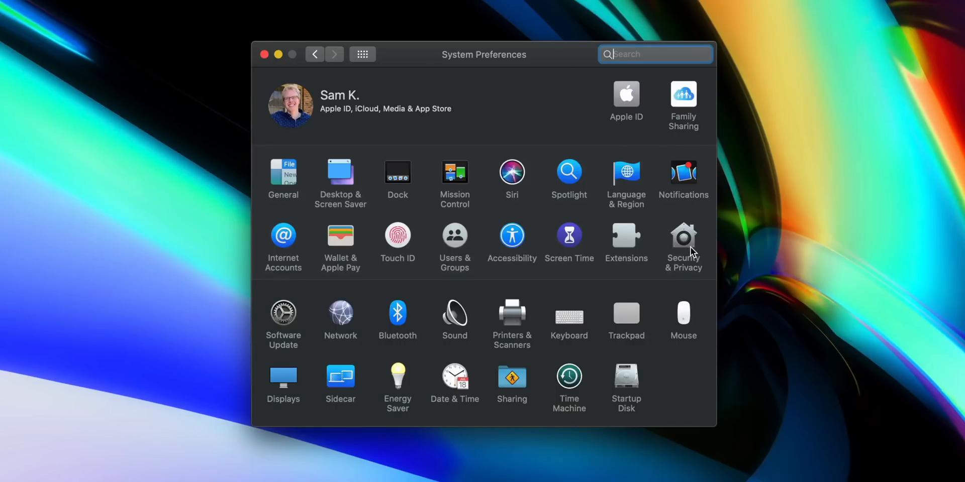
Go to Security & Privacy's General settings and unlock them to reveal the app download options
click(684, 235)
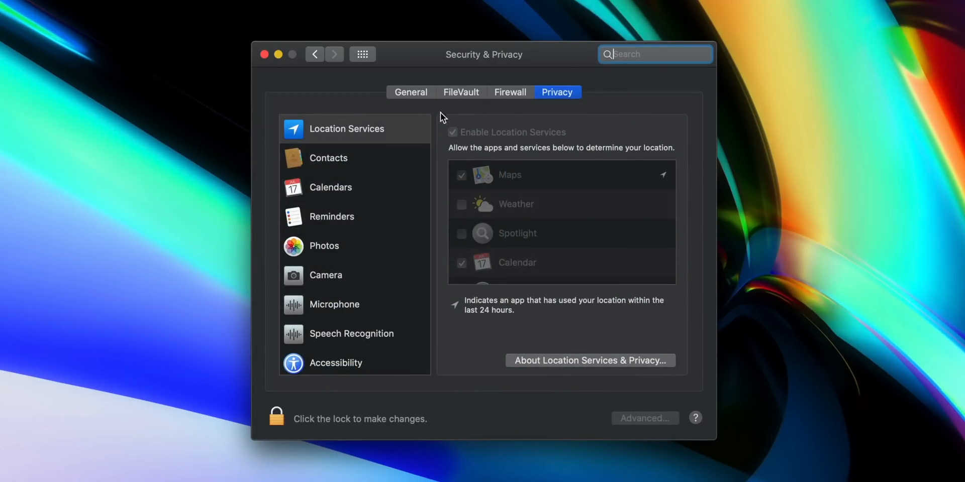
click(410, 92)
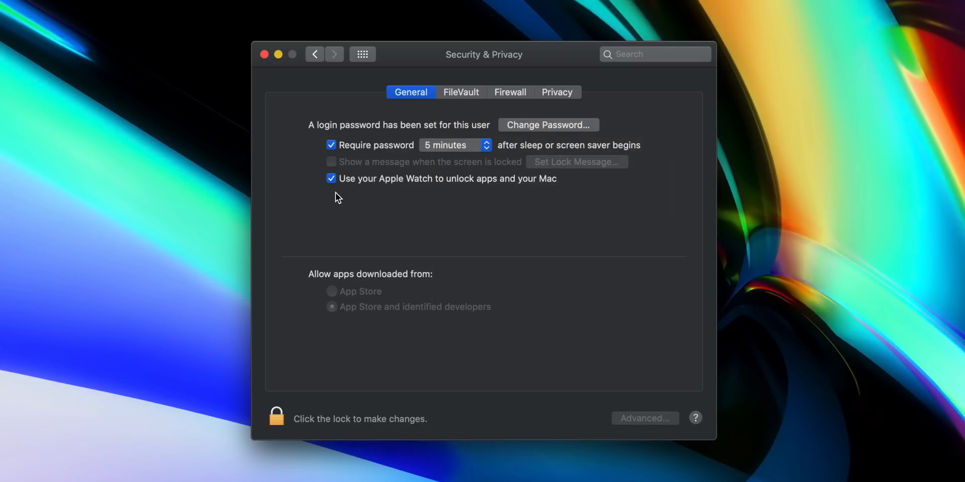
mouse_move(285, 358)
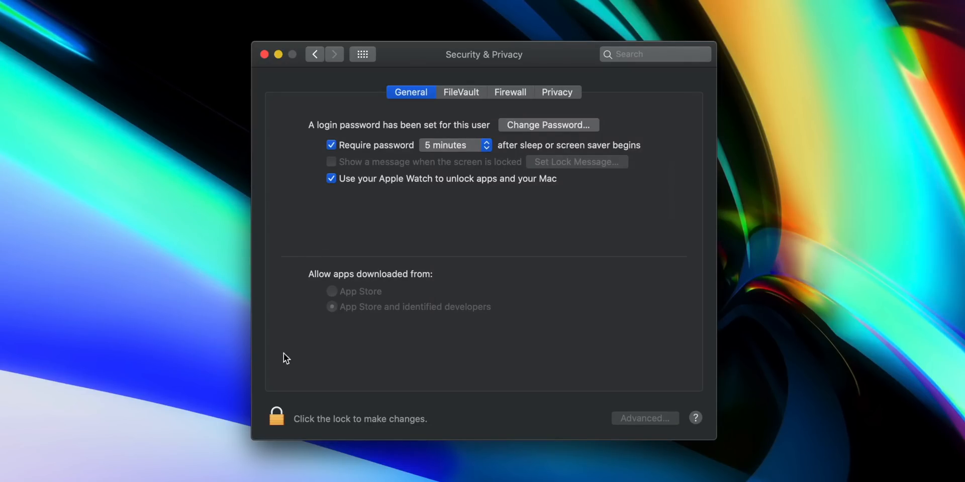
click(276, 417)
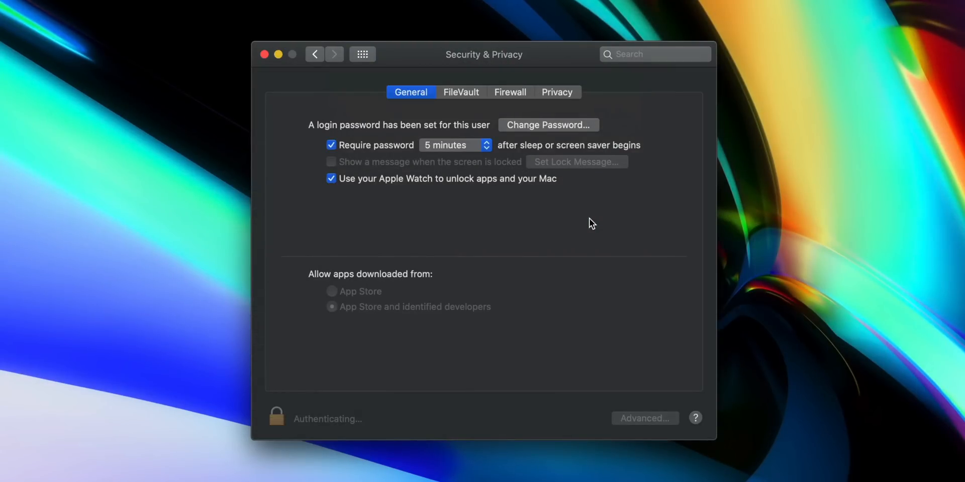
Lock the Security & Privacy settings again and close System Preferences
click(276, 419)
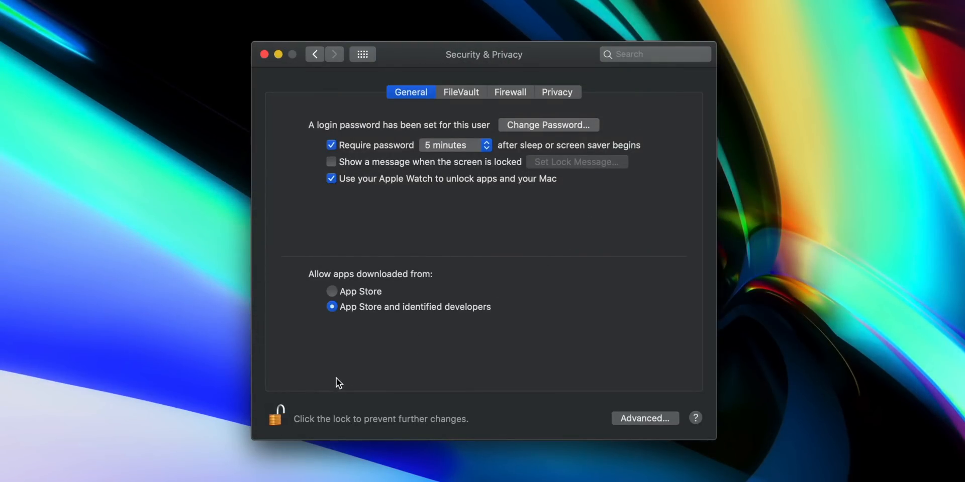
click(275, 418)
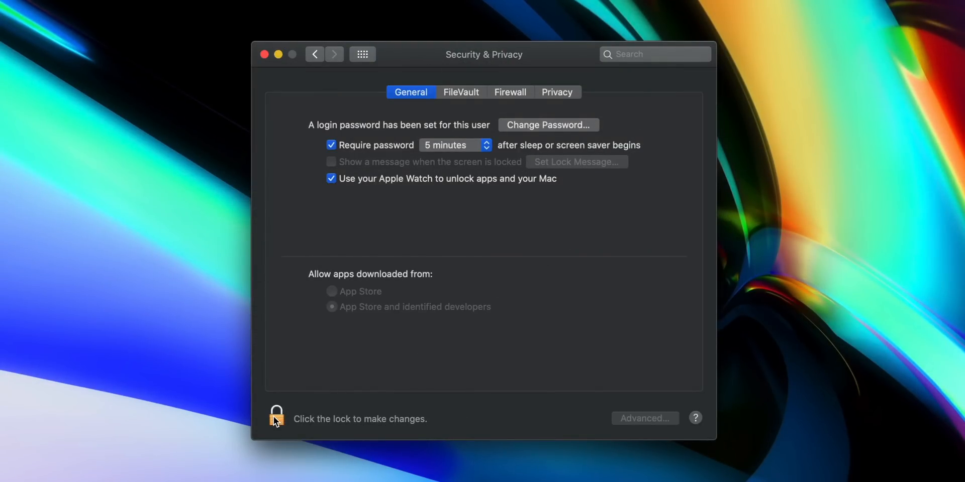
click(264, 54)
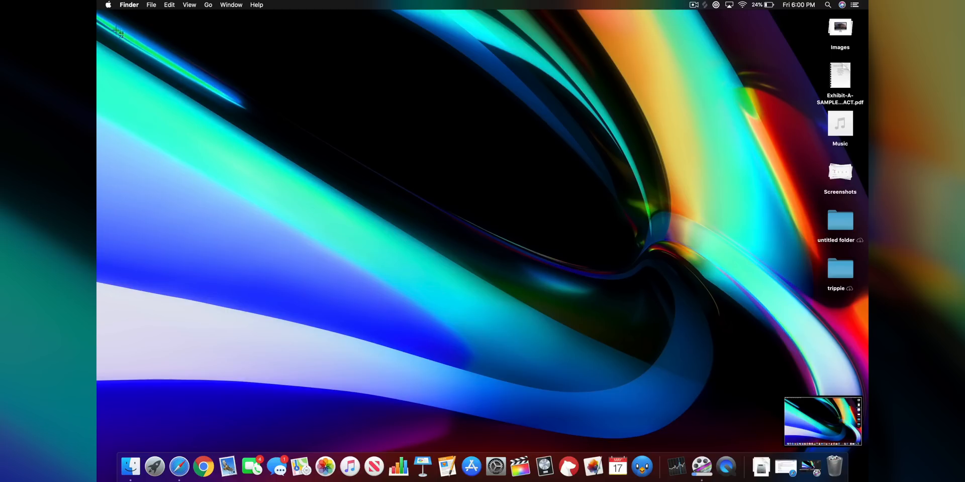
Mark a screen area, review the capture options (save location, timer, microphone), then start recording it
drag(113, 29, 772, 382)
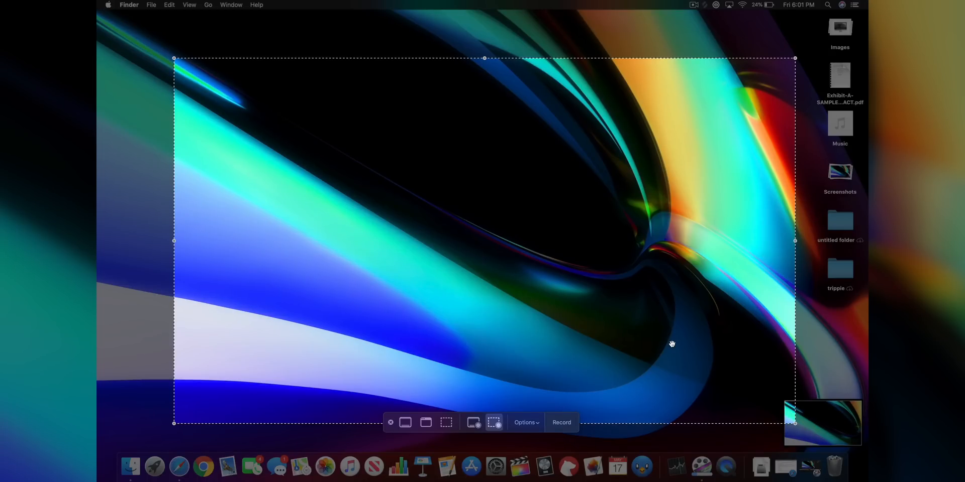
mouse_move(405, 425)
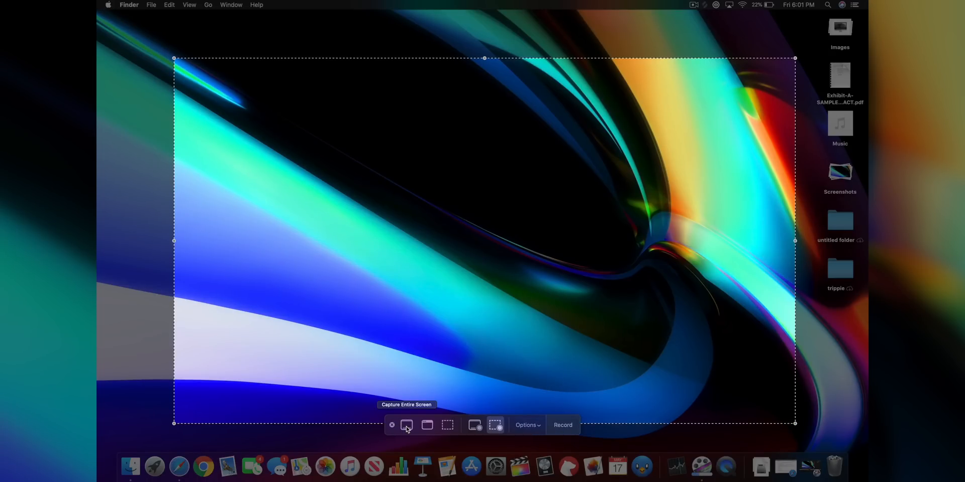
mouse_move(447, 425)
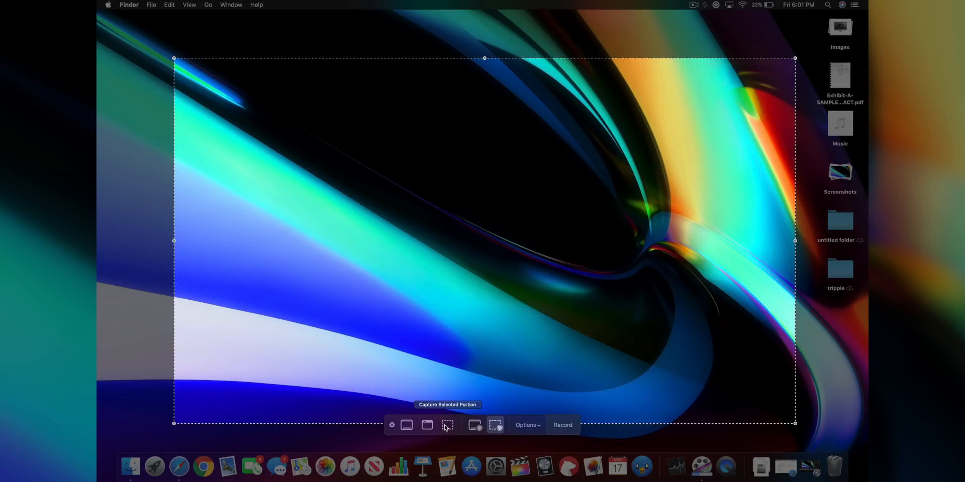
mouse_move(496, 425)
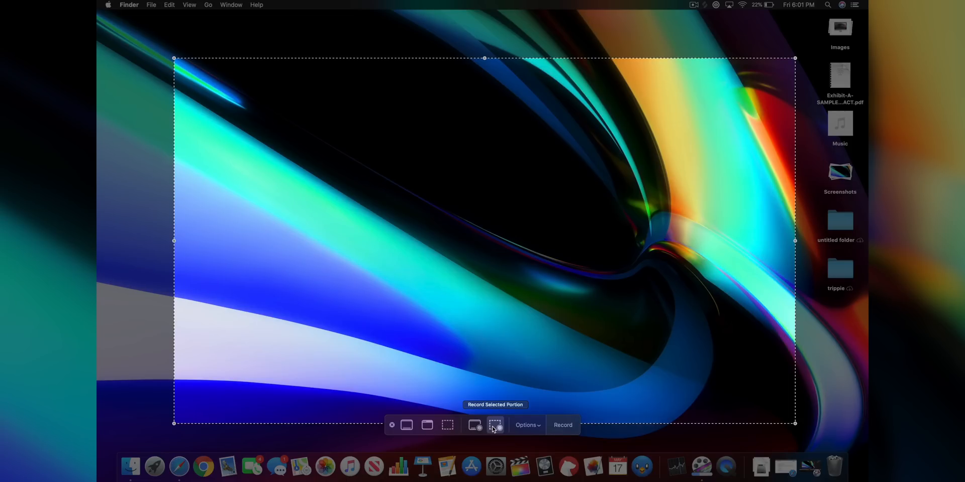
click(526, 425)
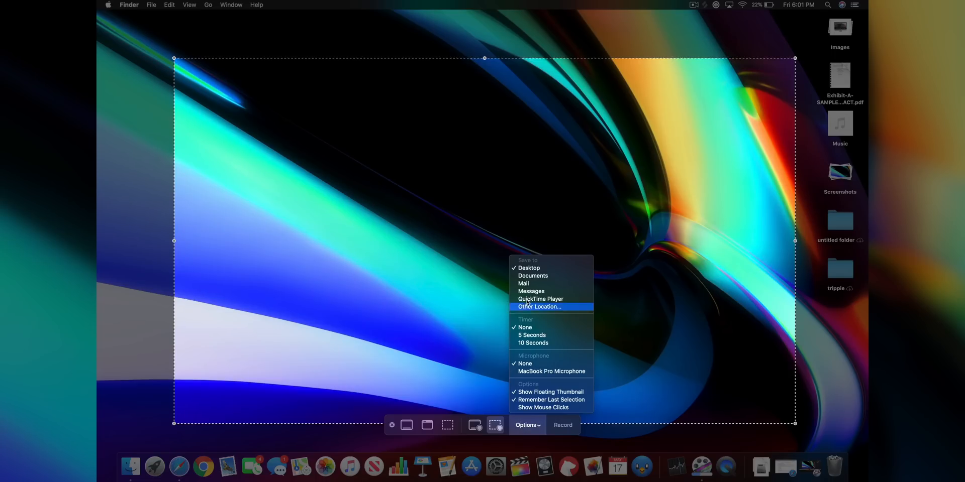
mouse_move(553, 381)
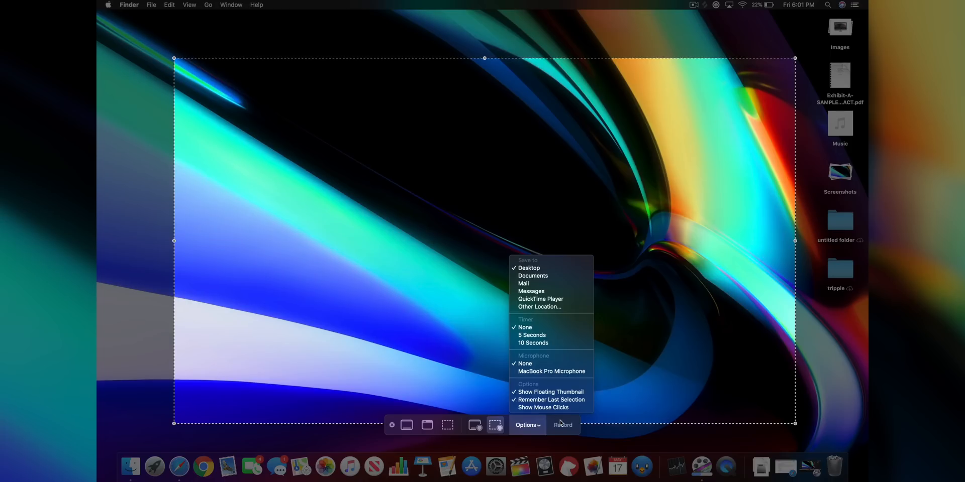
click(525, 426)
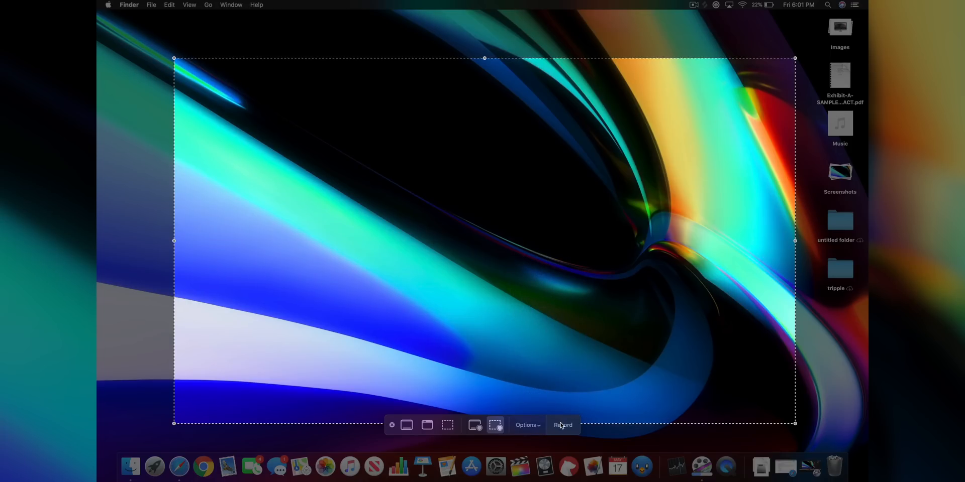
click(561, 425)
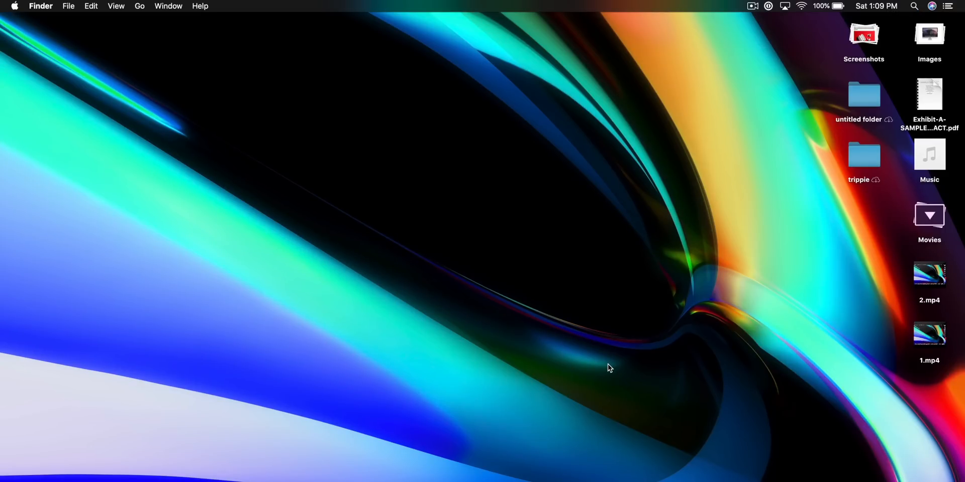
Calculate 77x2-2+99/4 in Spotlight to get 176.75, then search for flight aa2043
click(915, 6)
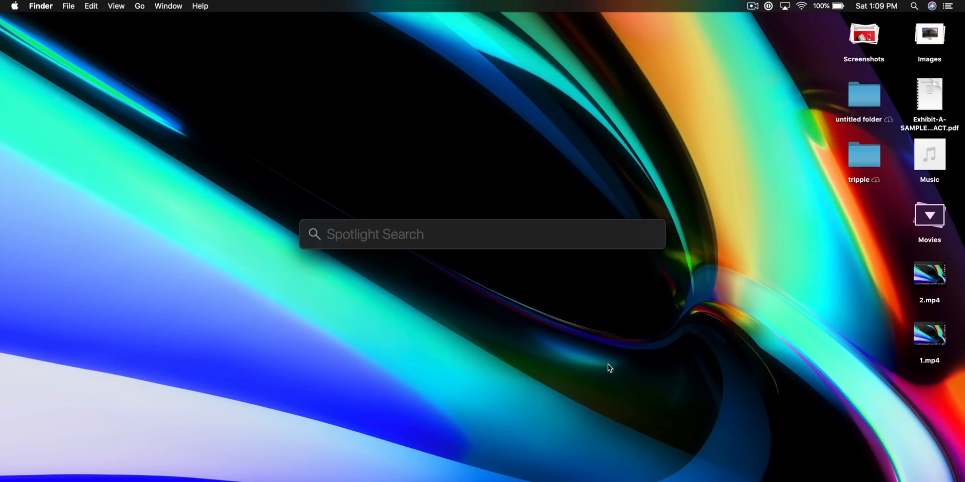
text(77x2)
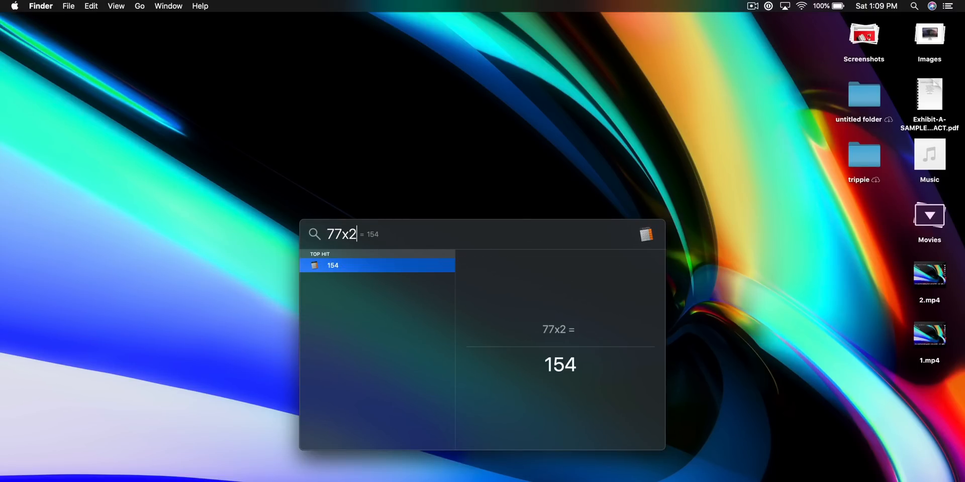
text(-2)
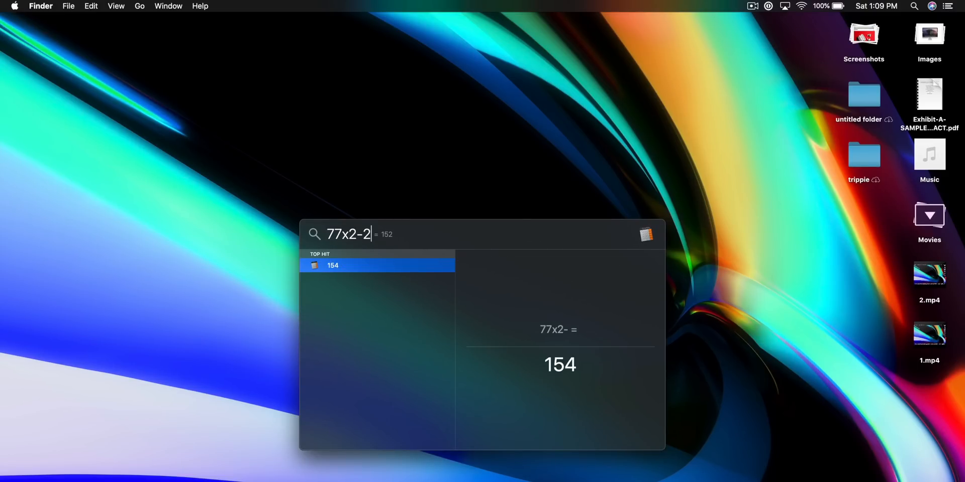
text(+)
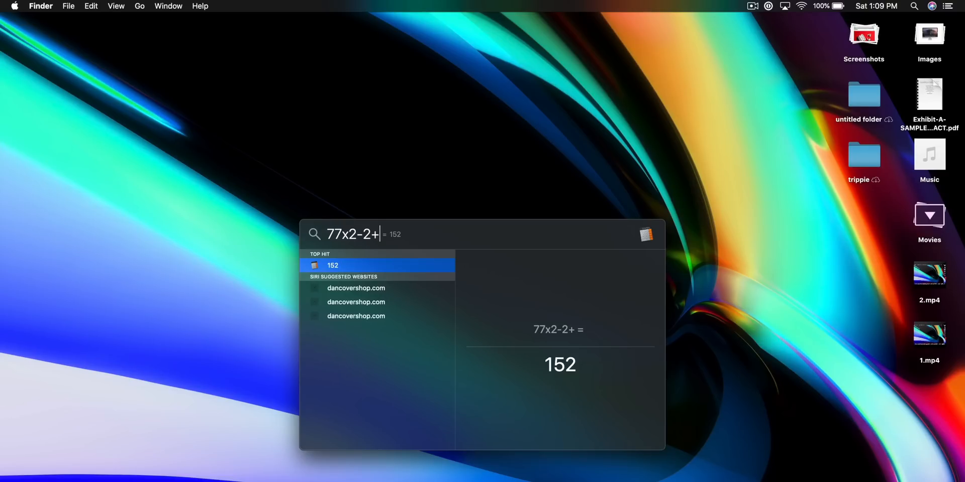
text(99)
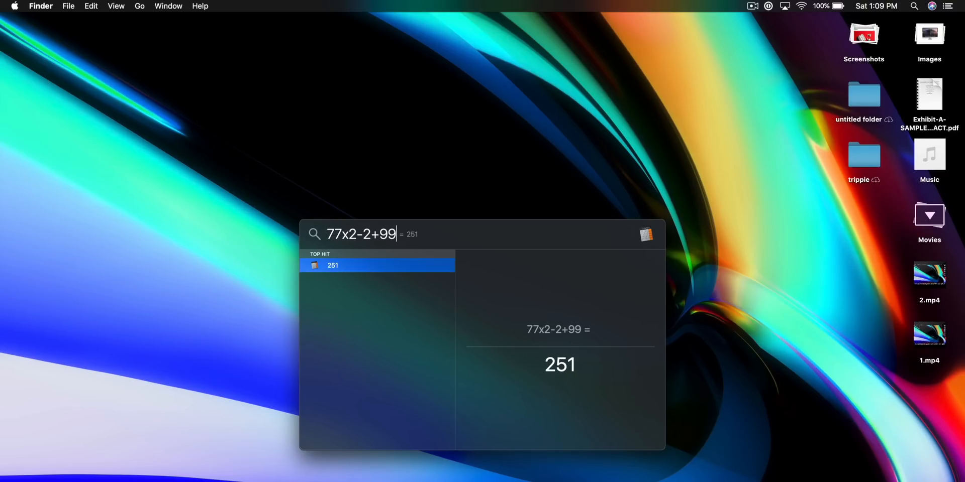
text(/)
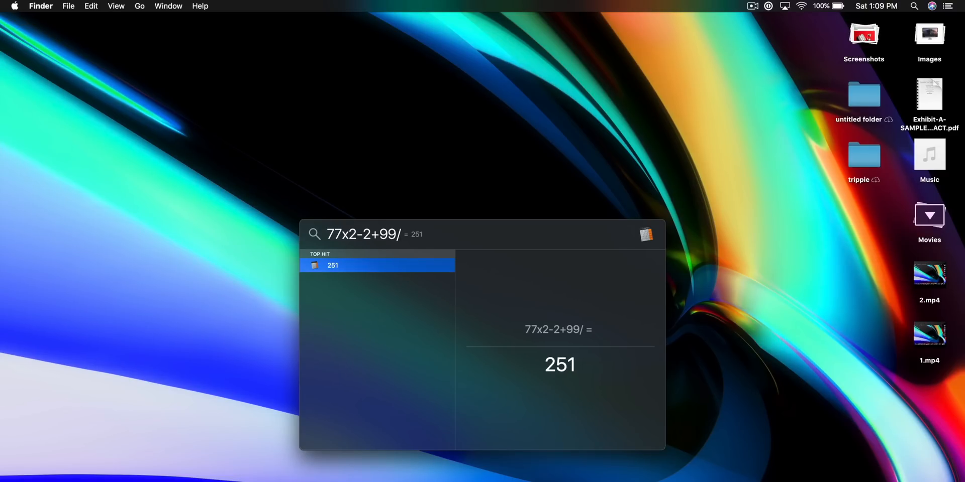
text(4)
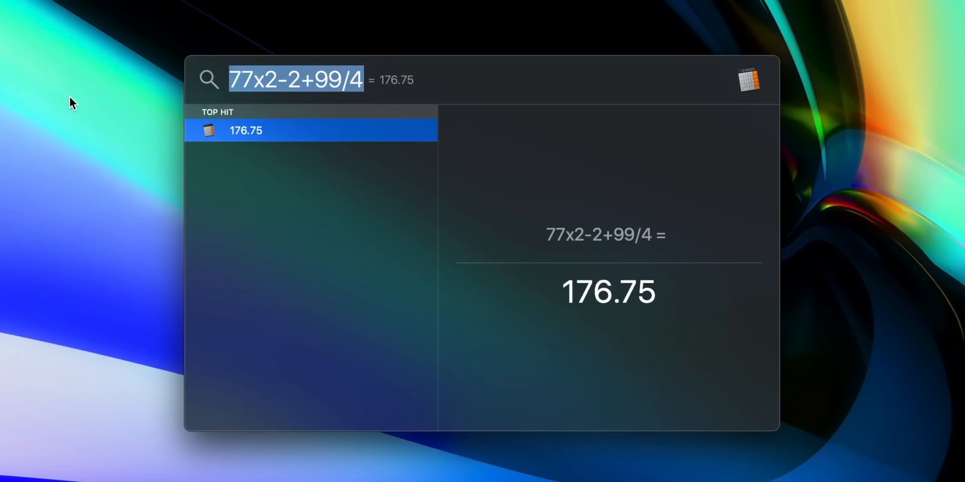
text(aa2043)
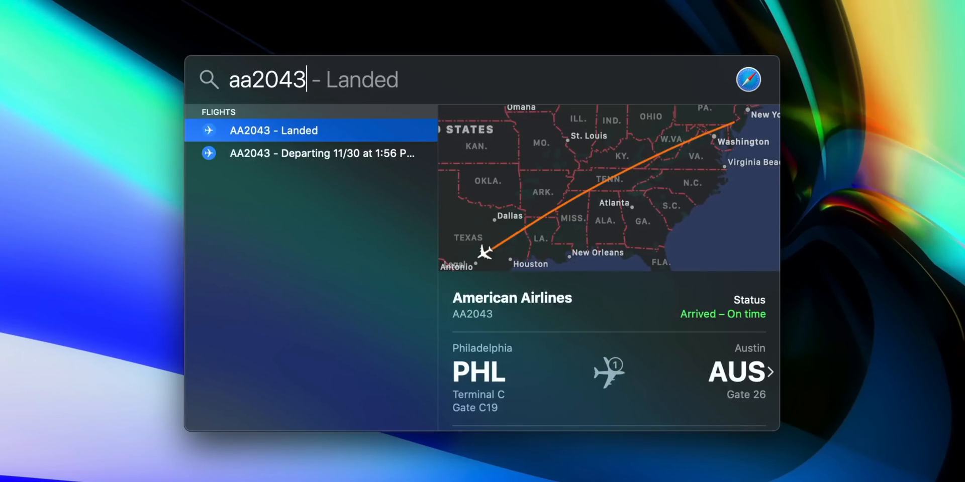
mouse_move(270, 154)
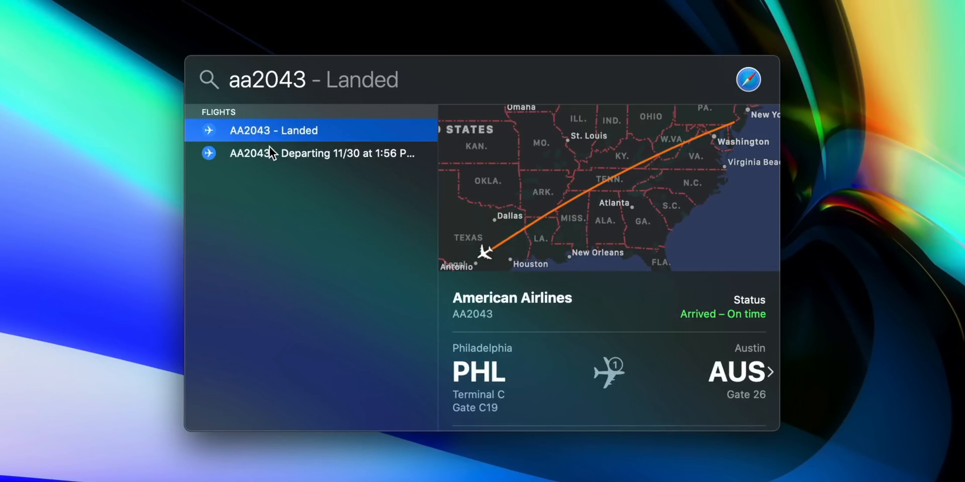
Show details of the AA2043 Austin-to-Philadelphia departure on 11/30
click(319, 153)
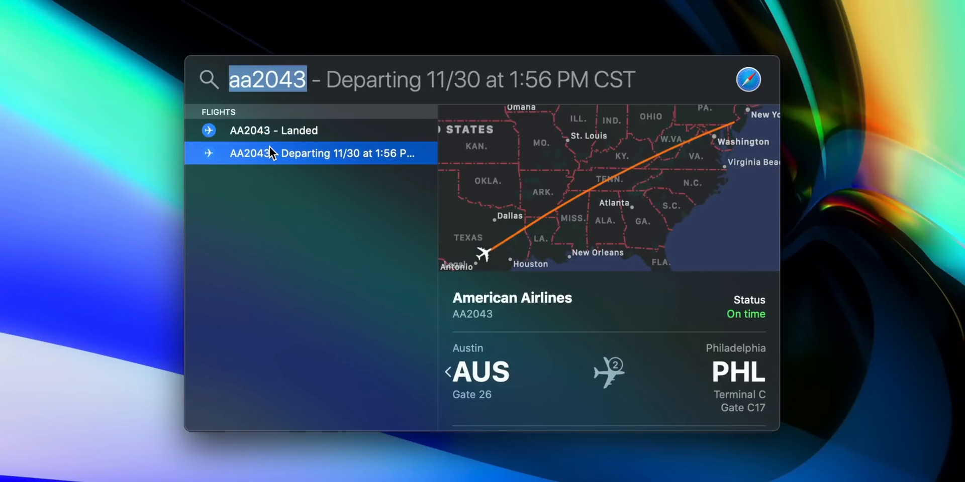
mouse_move(506, 324)
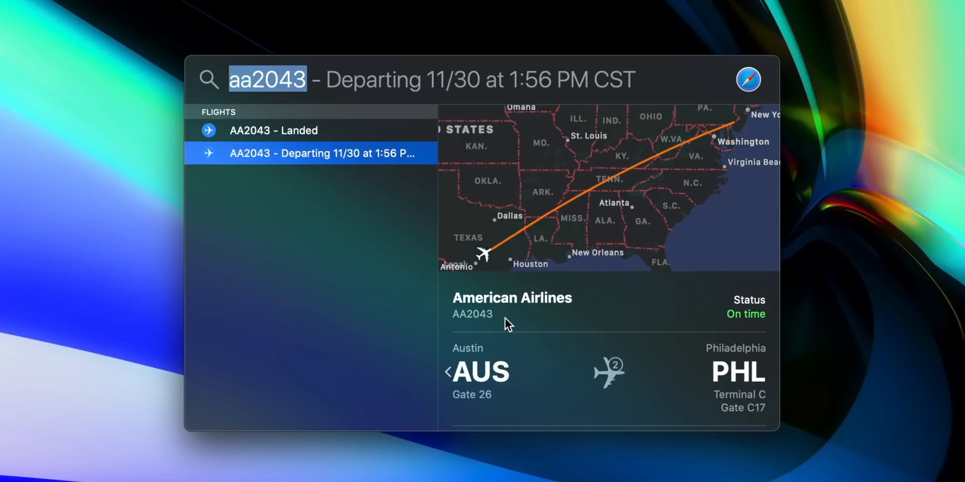
scroll(down, 3)
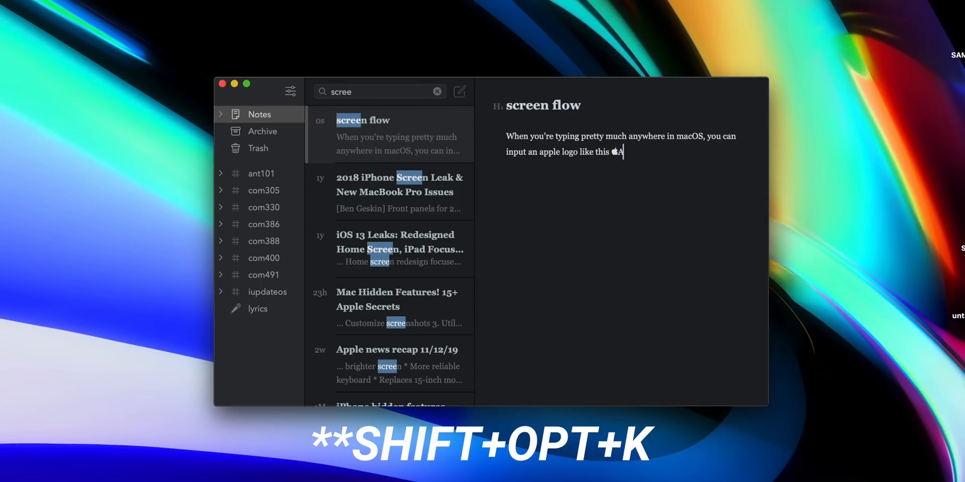
Finish the apple-logo example with 'Watch' and 'Music', then add 'Just press SHIFT+OPT+K'
text(Watch)
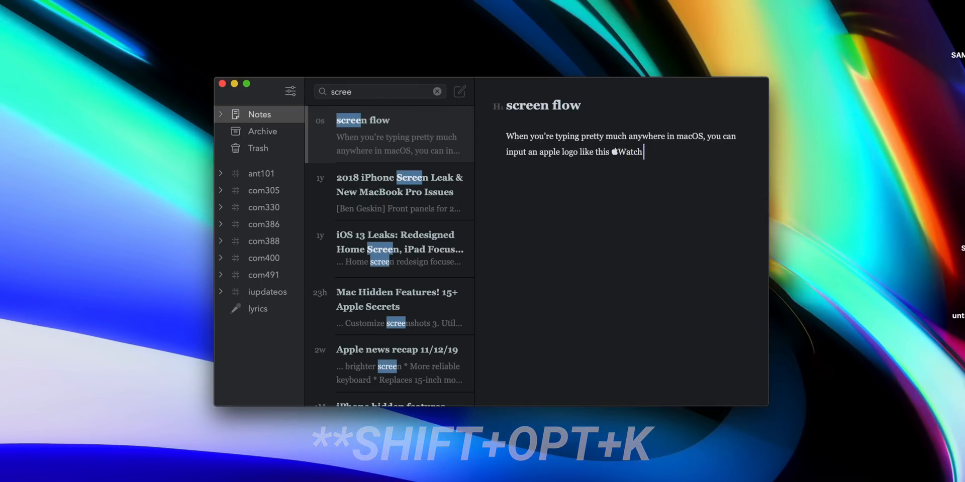
text(Music)
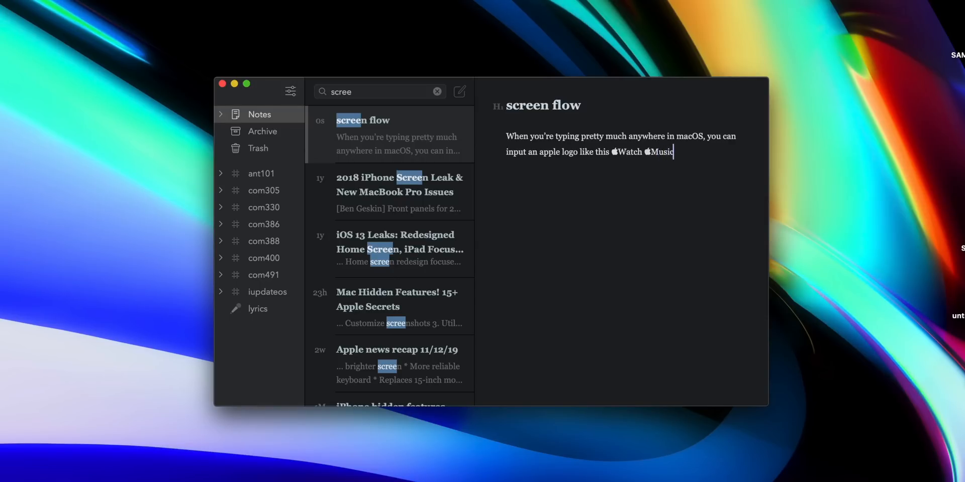
text(Just p)
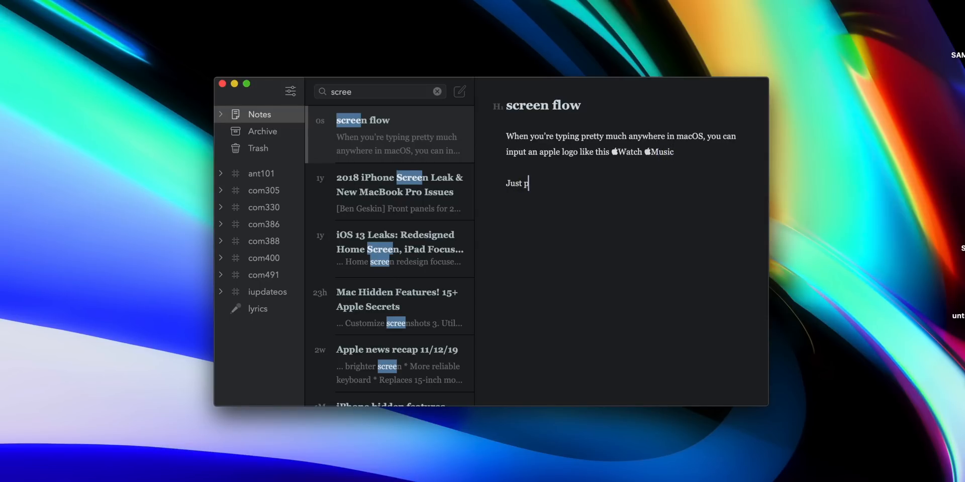
text(ress SHIFT+OPT+K)
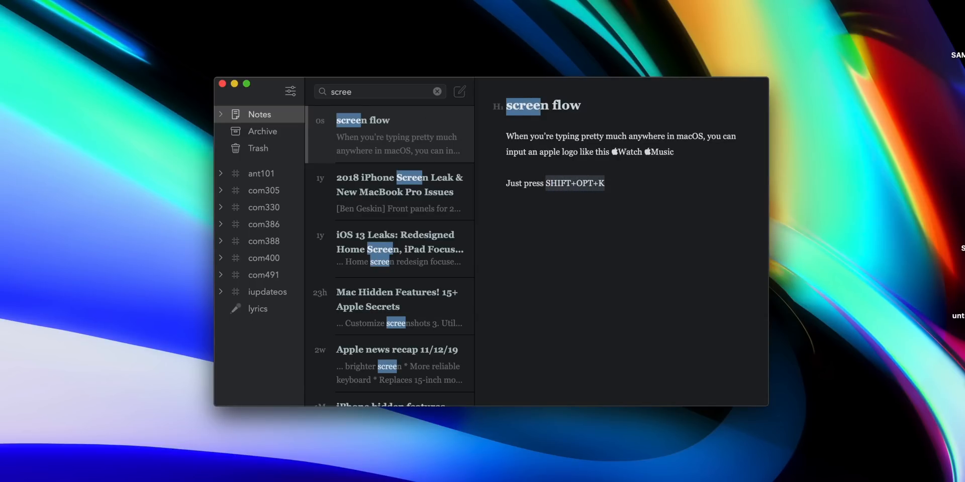
click(639, 198)
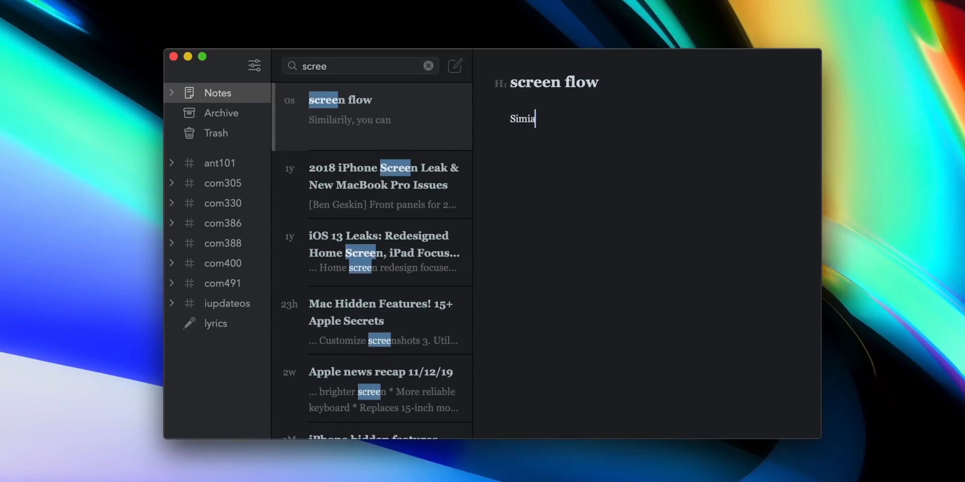
Write 'Similarly, you can also input emoji really easily' in the screen flow note
text(Similarly, you can)
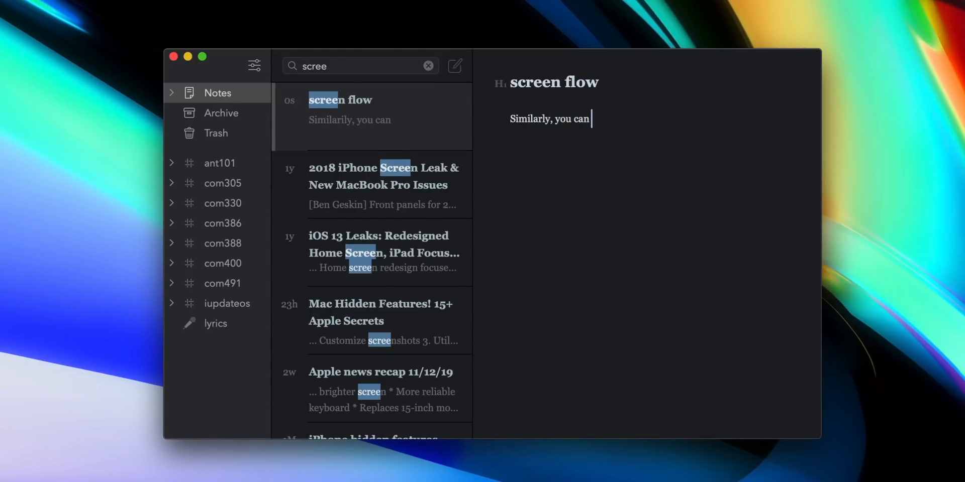
text(also input)
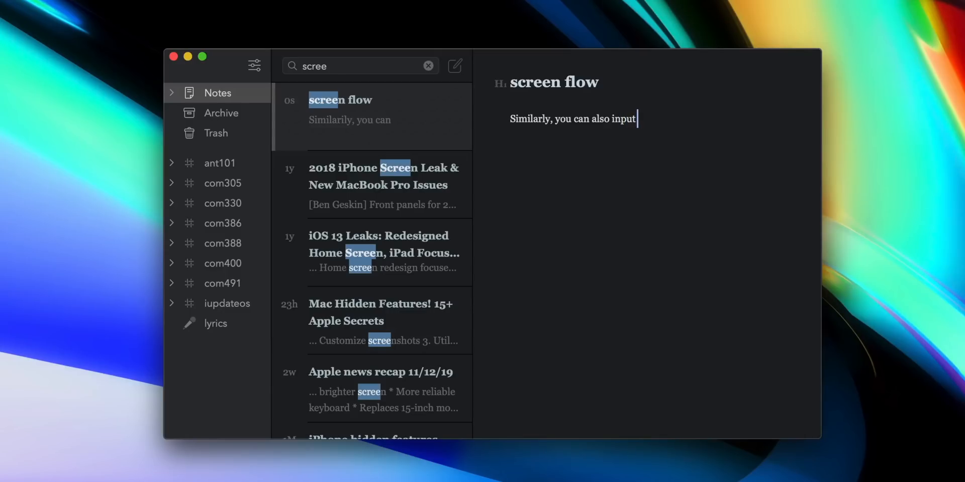
text(emoji really easi)
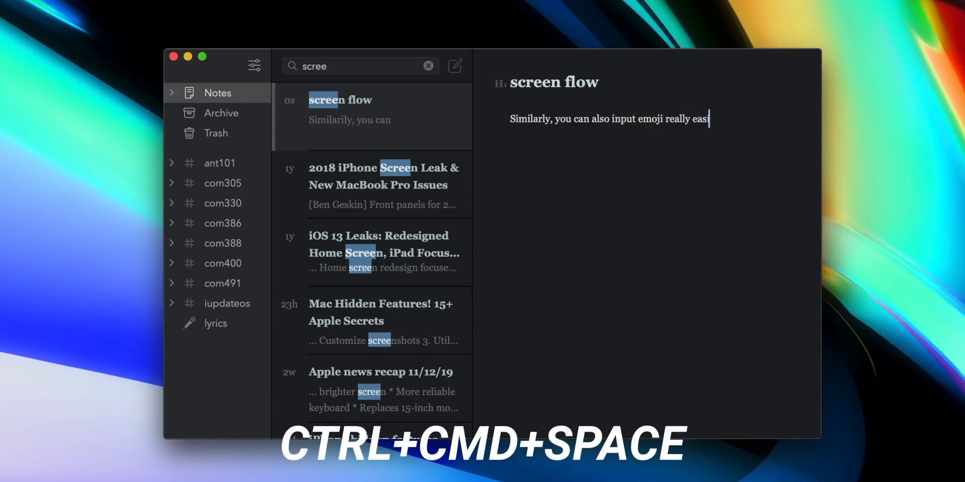
text(ly)
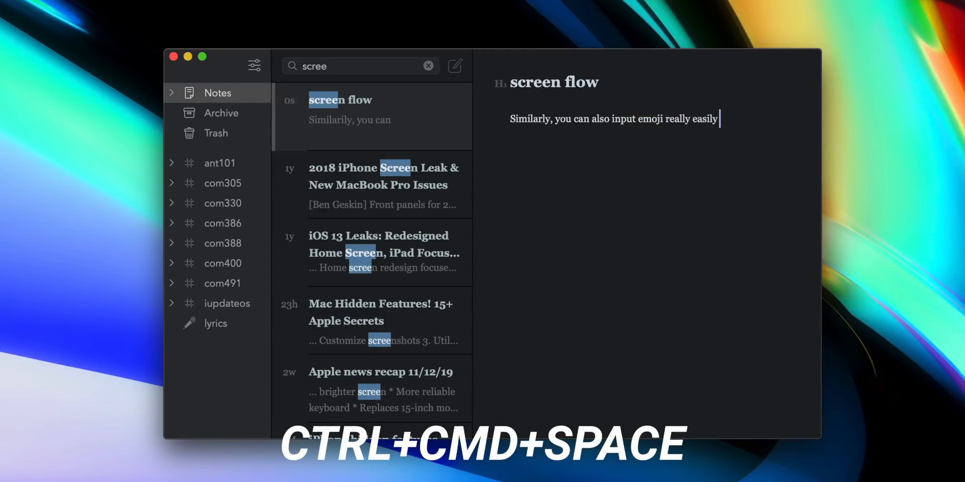
Insert an orange diamond emoji after the sentence using the Character Viewer
key(ctrl+cmd+space)
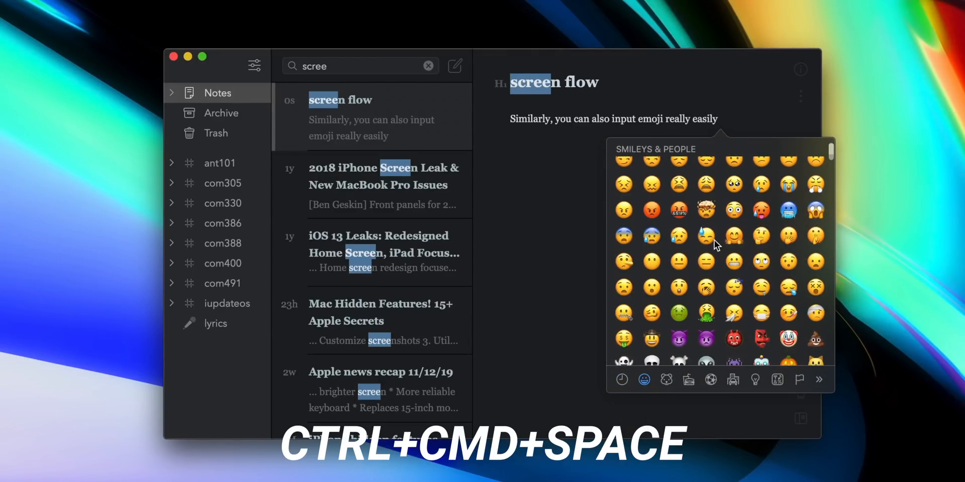
scroll(down, 3)
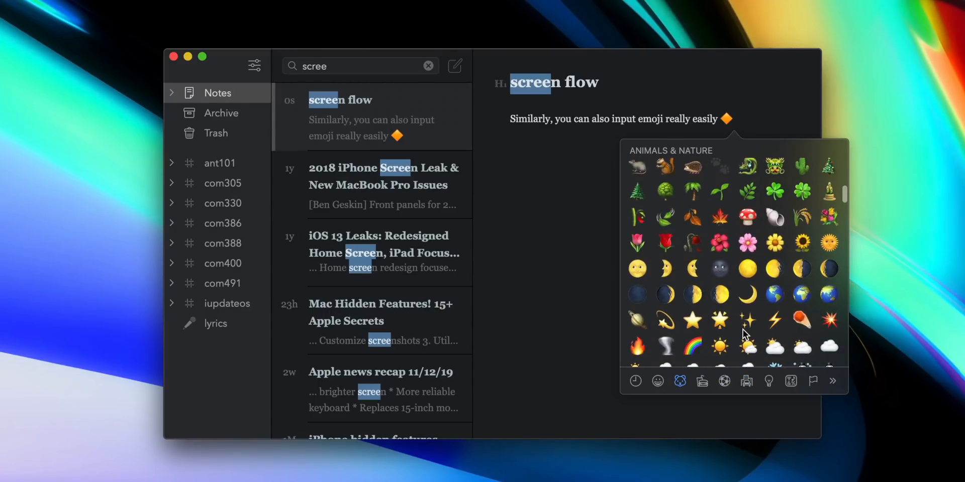
click(774, 294)
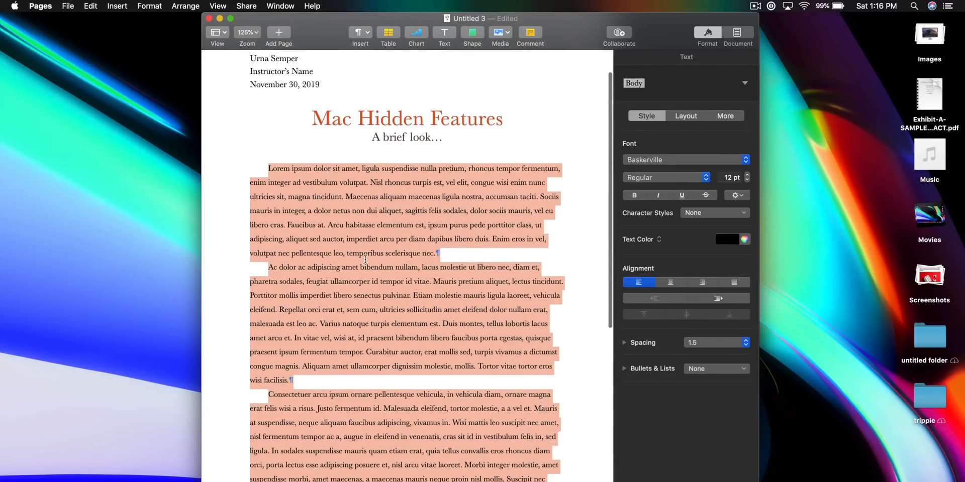
Replace the lorem ipsum with 'Hello this is a quick test.' and 'And another paragraph…'
text(Hello this is)
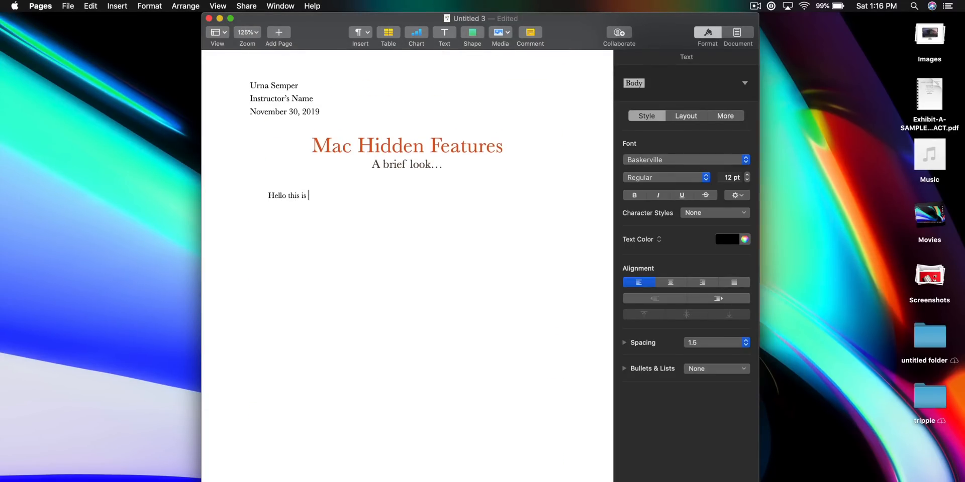
text(a quick test.)
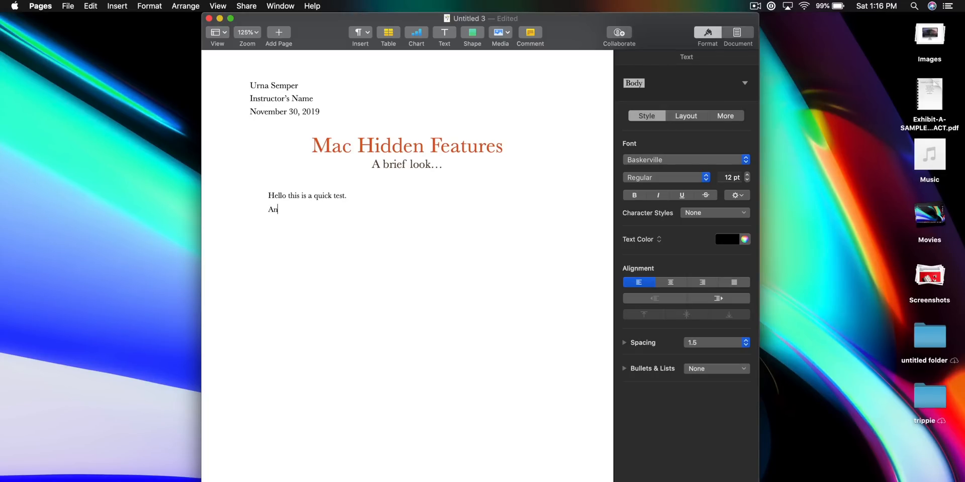
text(d another paragraph)
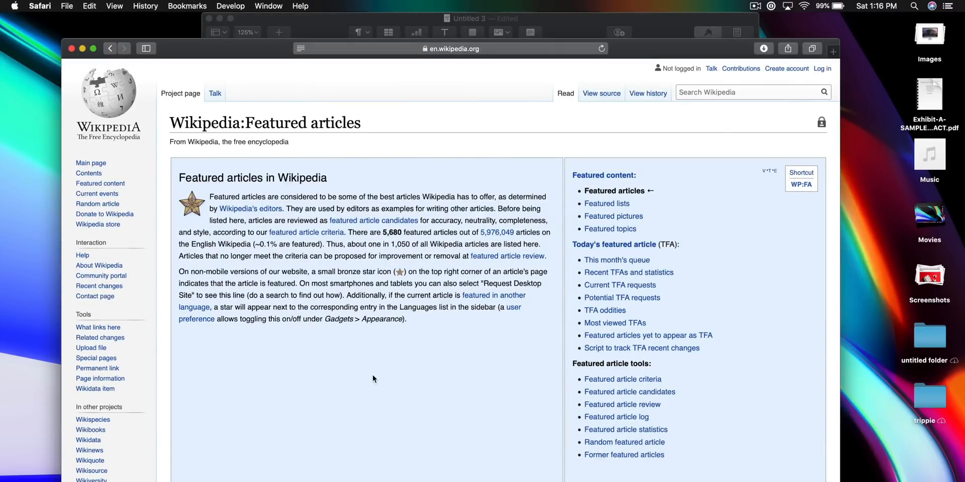
Select the opening sentences of the Featured articles introduction for copying
scroll(down, 3)
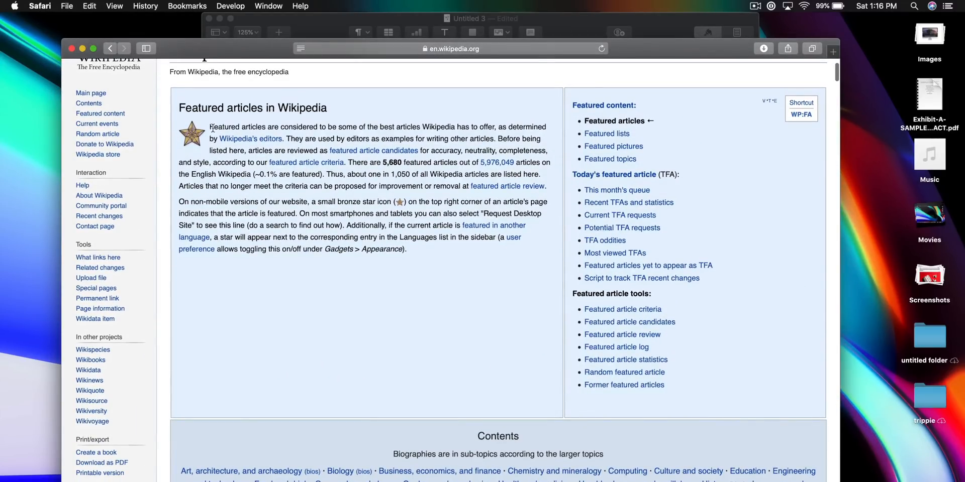
drag(209, 126, 375, 139)
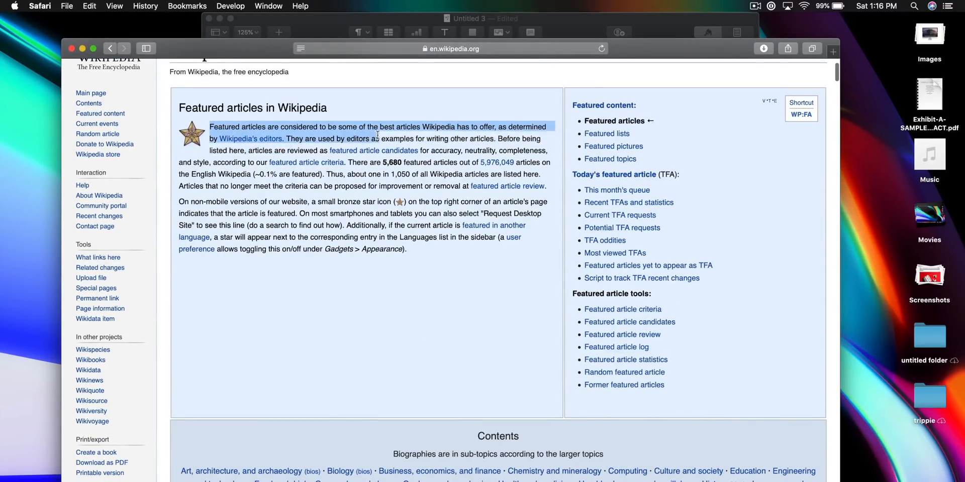
drag(379, 136, 347, 162)
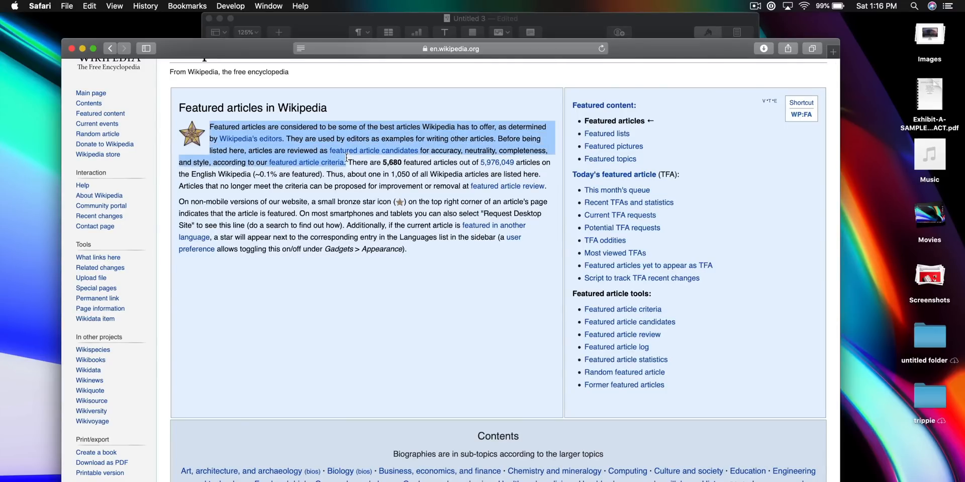
mouse_move(356, 163)
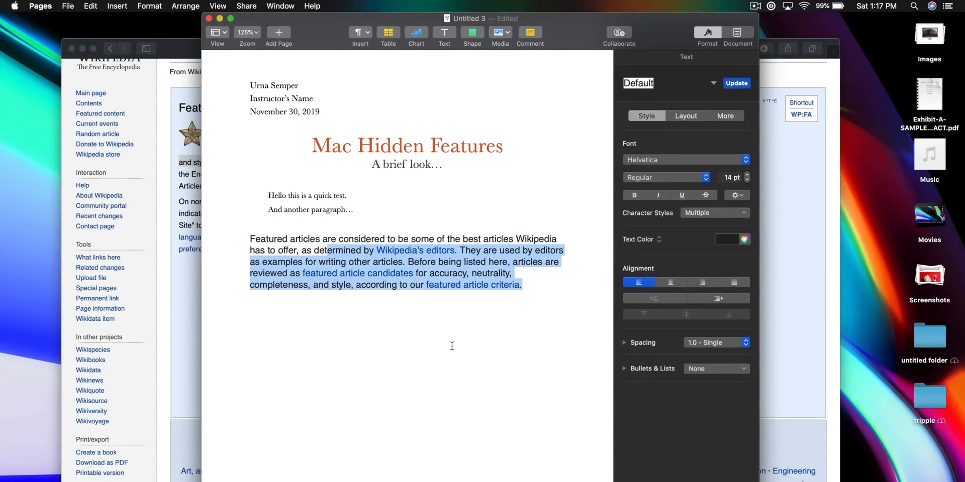
Repaste the Wikipedia text using Edit > Paste and Match Style
click(409, 323)
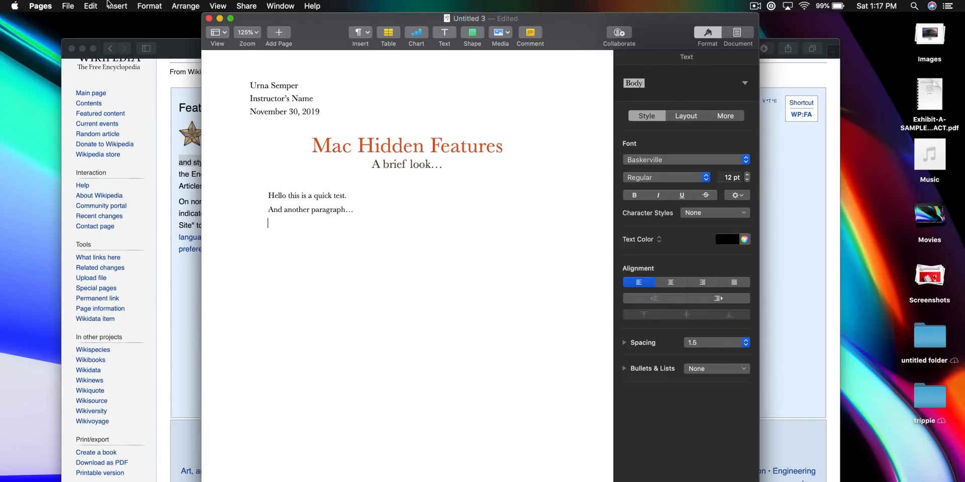
click(91, 7)
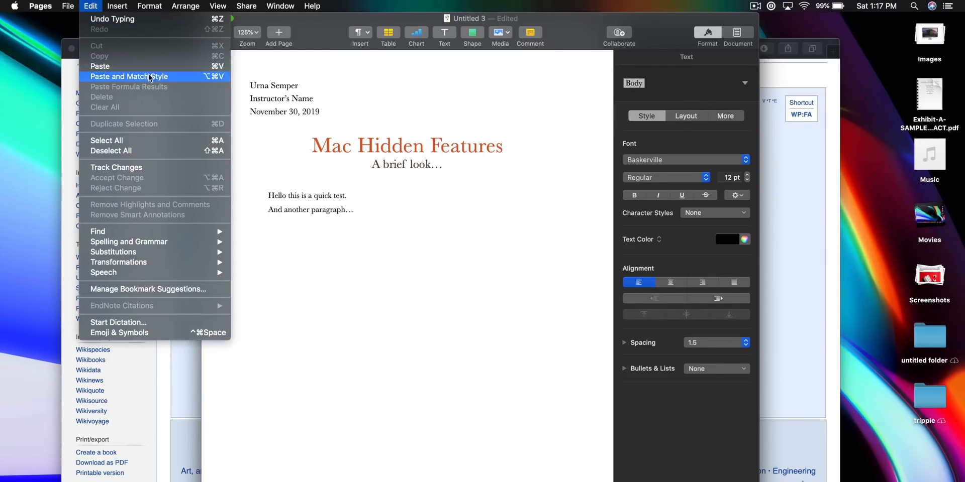
mouse_move(183, 84)
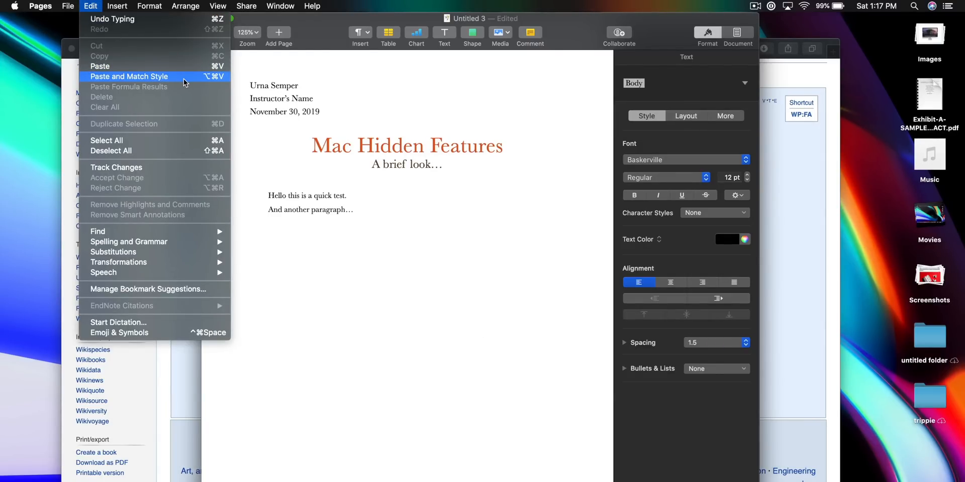
click(129, 76)
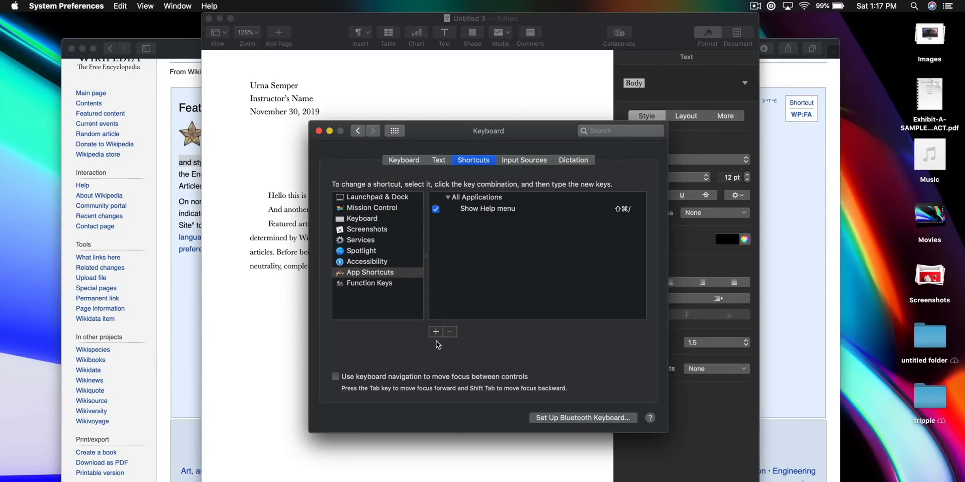
Add a new app shortcut with Menu Title 'Paste and Match Style'
click(435, 332)
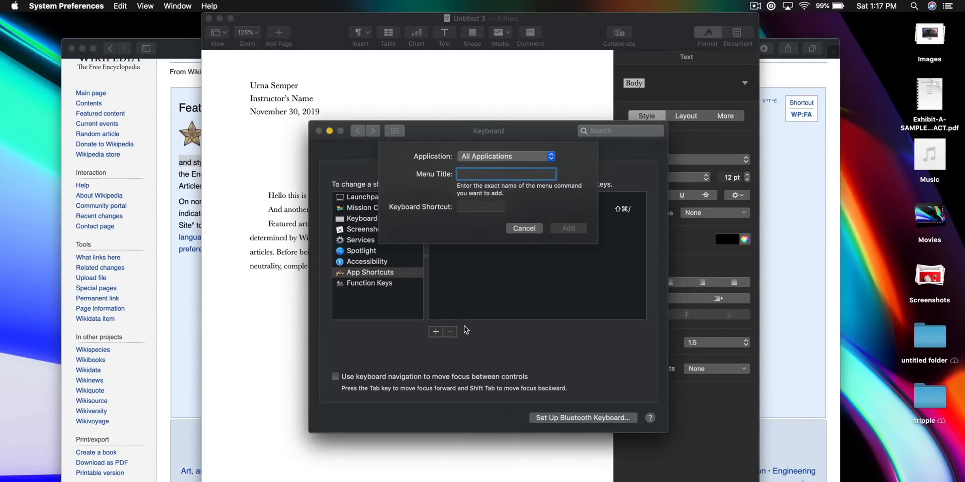
text(Paste and M)
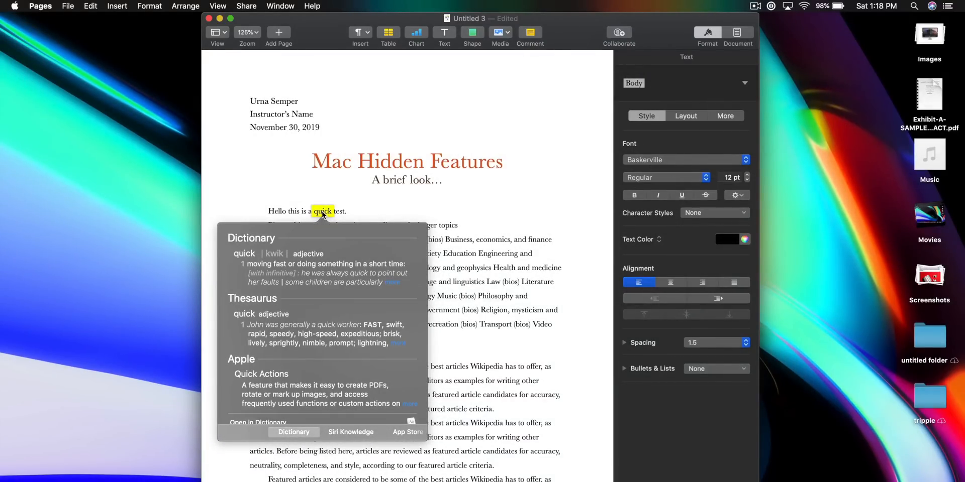
mouse_move(342, 278)
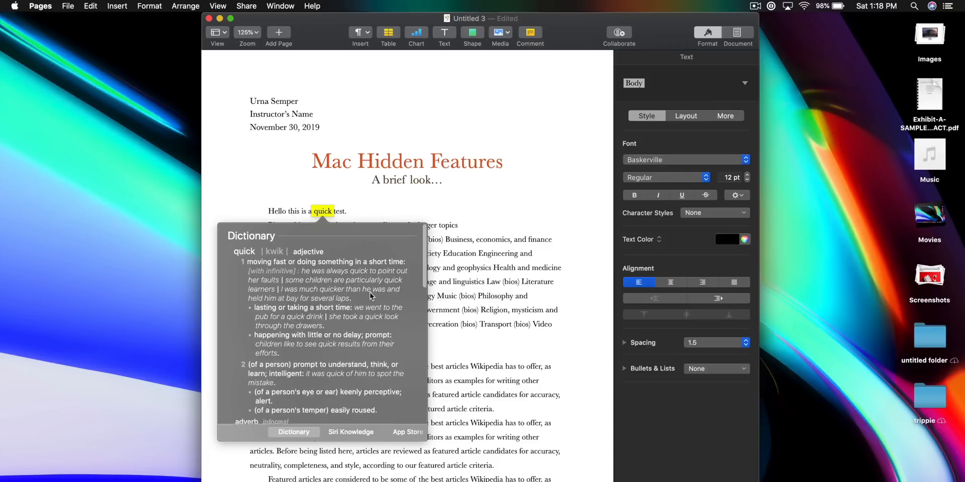
Look up the word 'quick' and browse its Siri Knowledge, App Store and Maps results
click(351, 432)
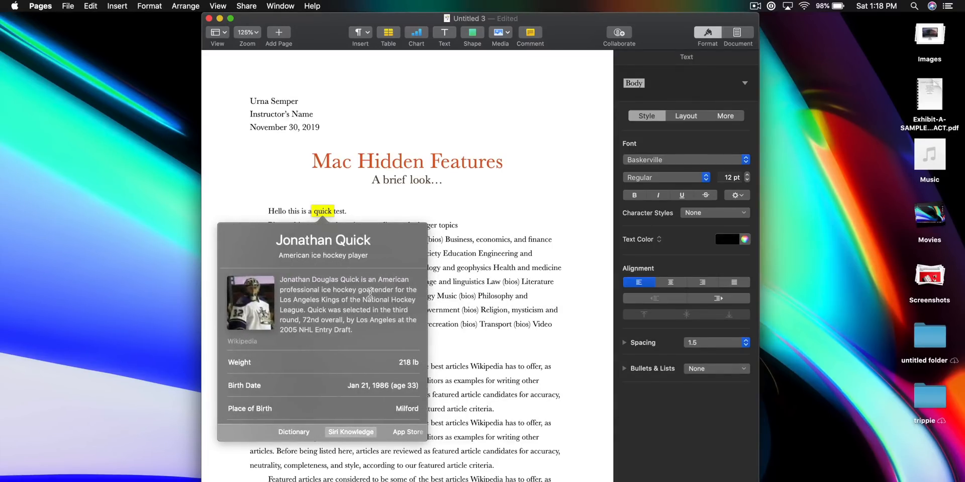
mouse_move(374, 348)
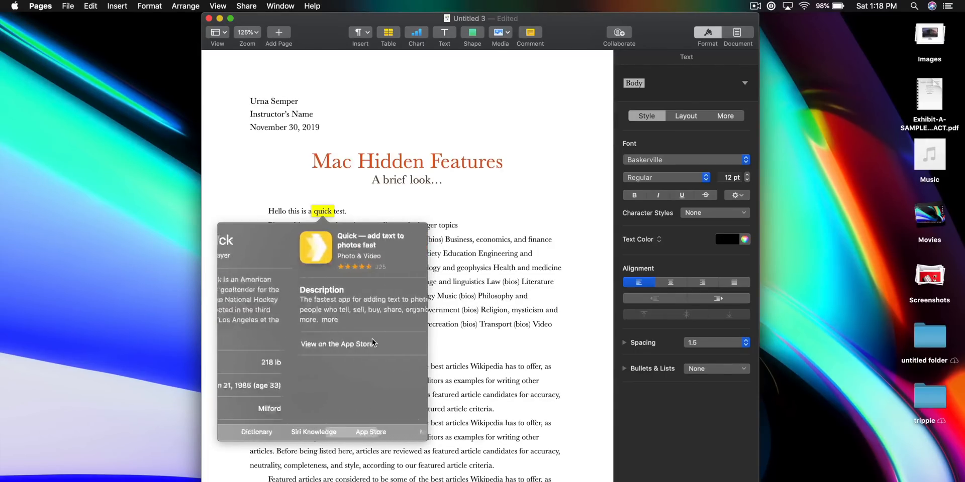
click(371, 433)
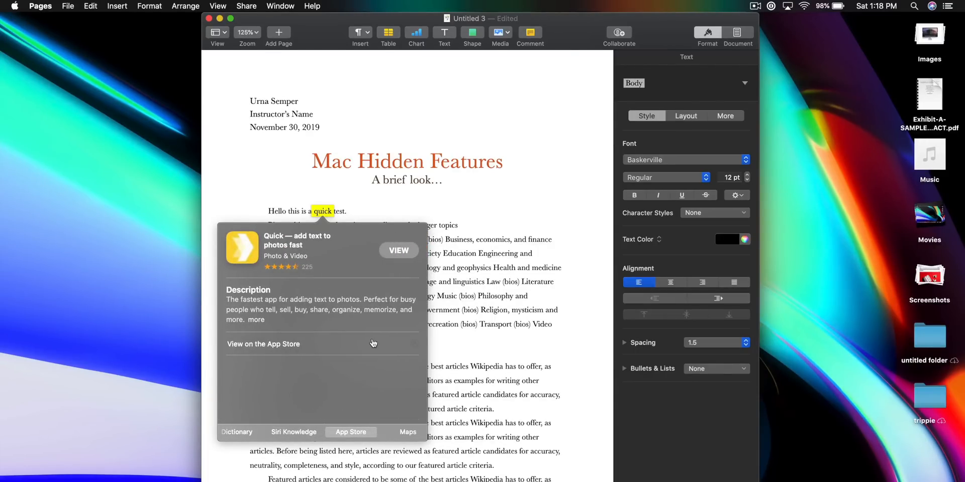
click(350, 432)
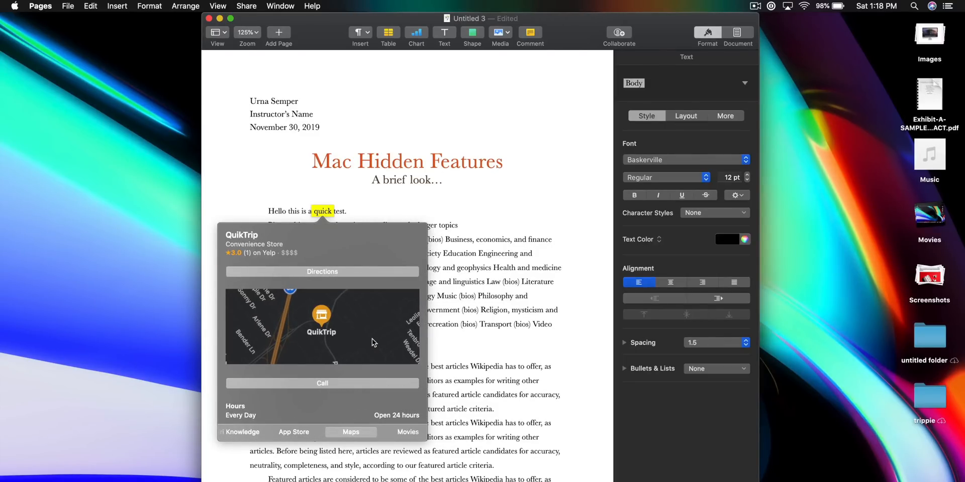
click(350, 434)
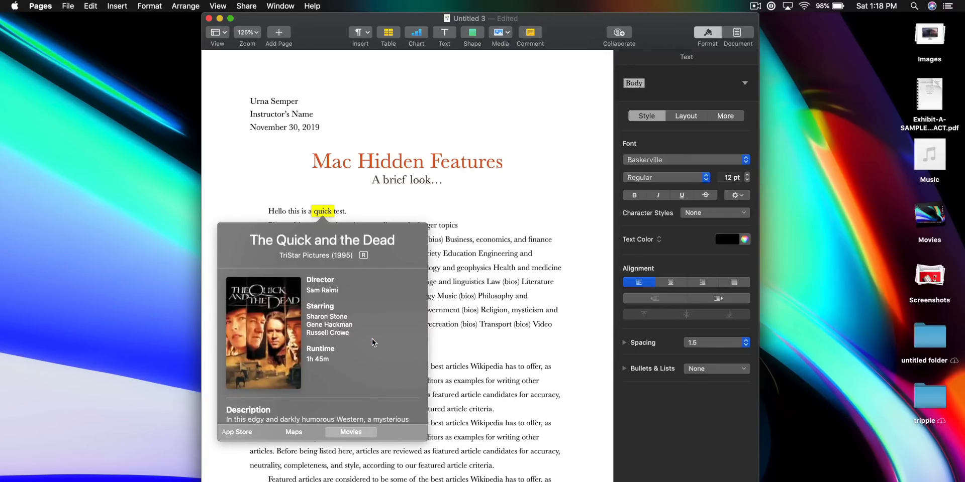
Look up the word 'Education' and scroll through its dictionary and thesaurus entries
click(294, 432)
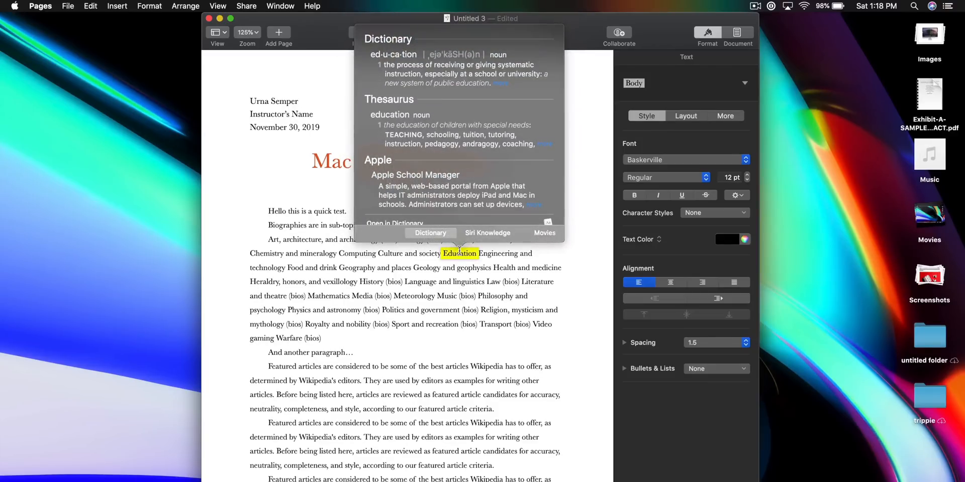
scroll(down, 3)
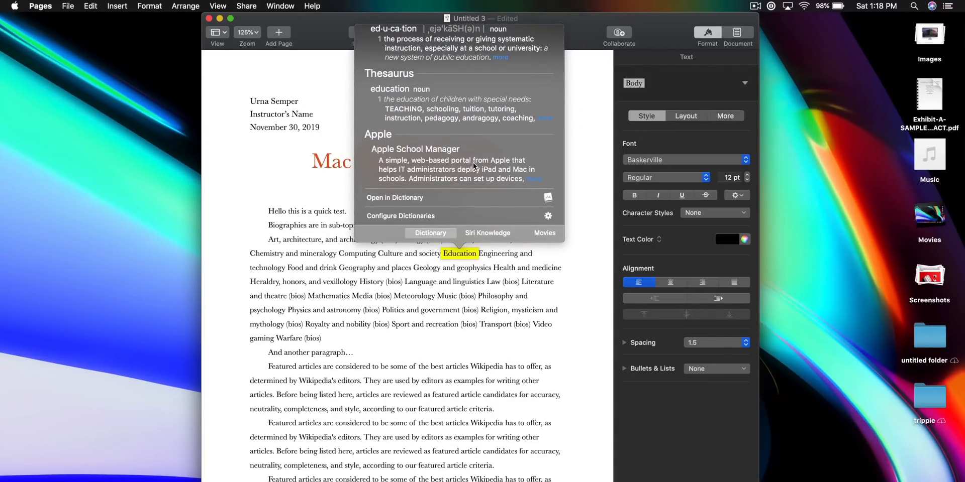
click(487, 233)
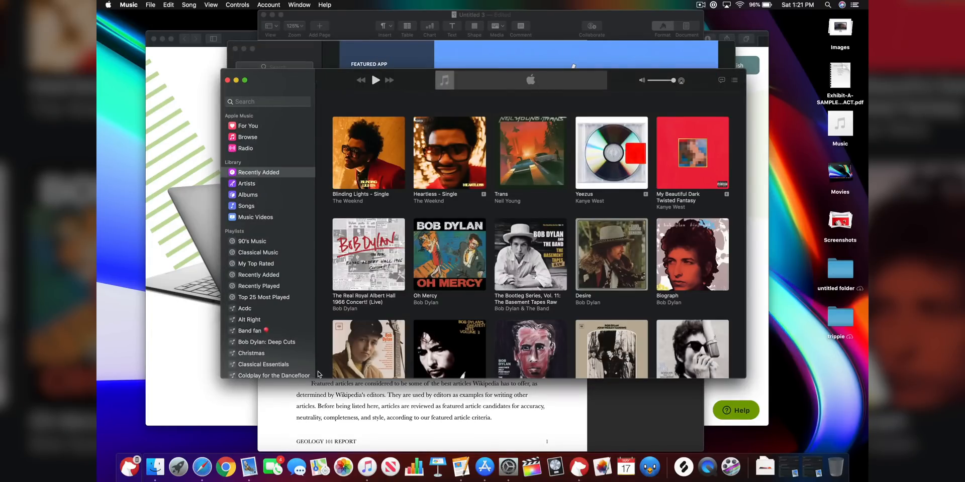
Cycle from Music through Bear notes to the Intego offer page in Safari
click(368, 152)
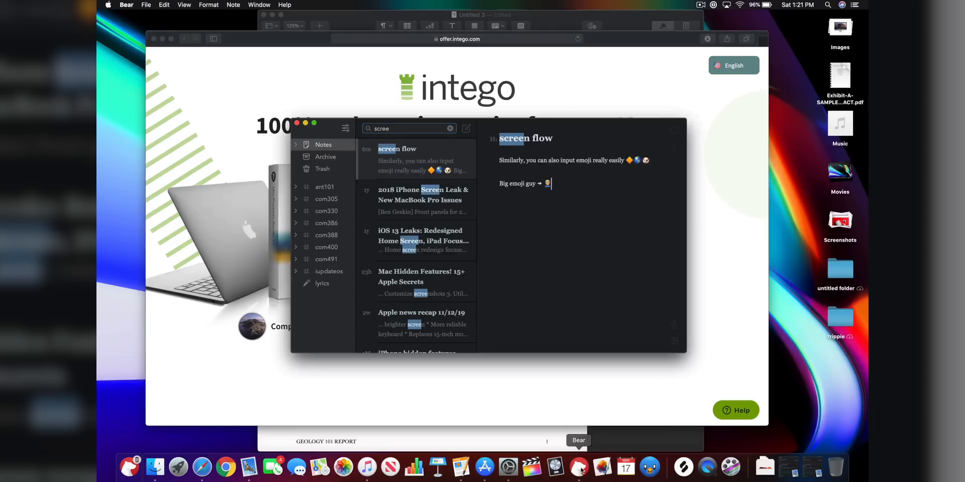
click(509, 470)
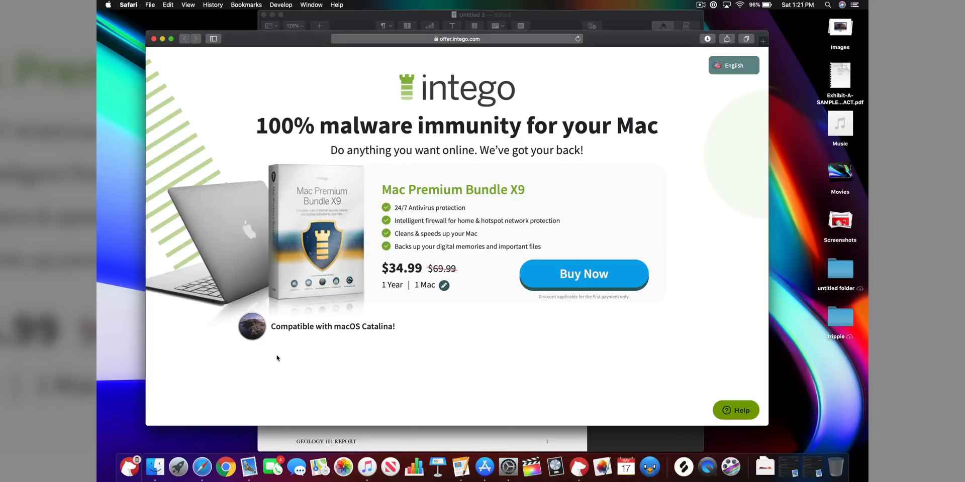
key(cmd+tab)
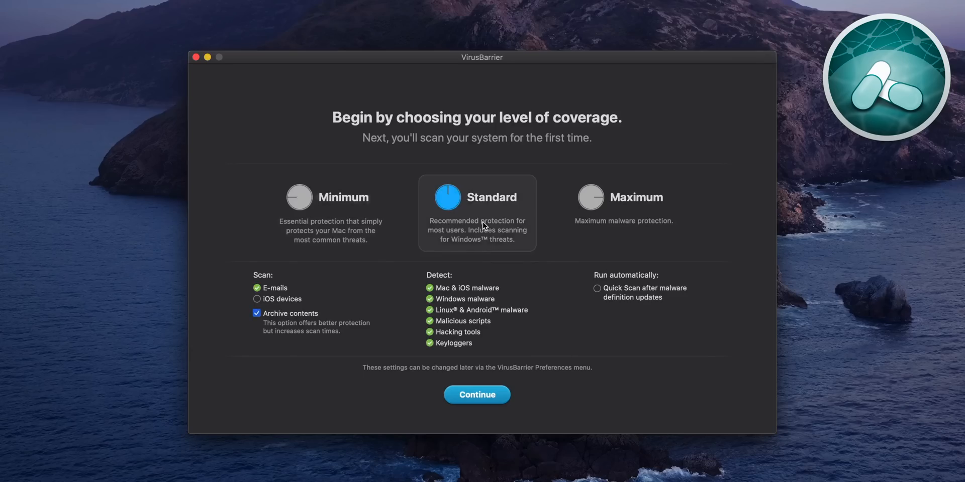
Continue with Standard coverage and choose a Full Scan of the iMac
click(591, 197)
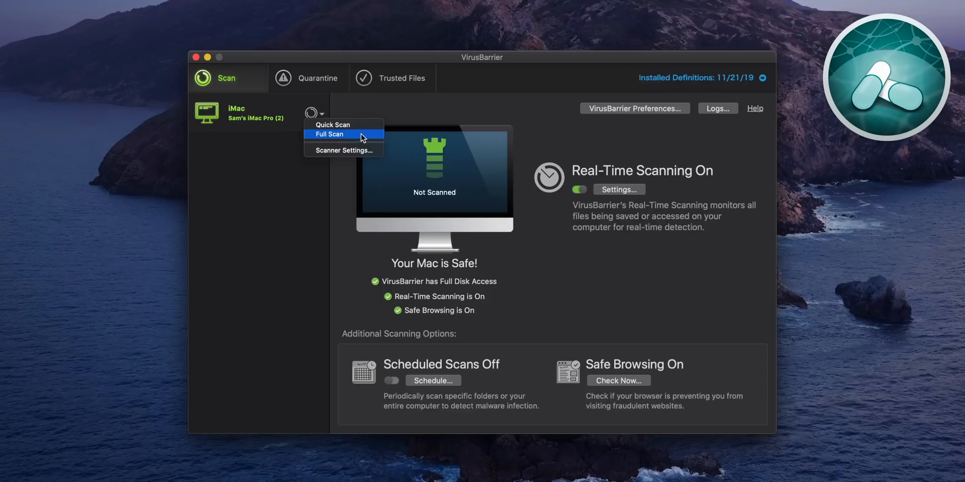
click(329, 134)
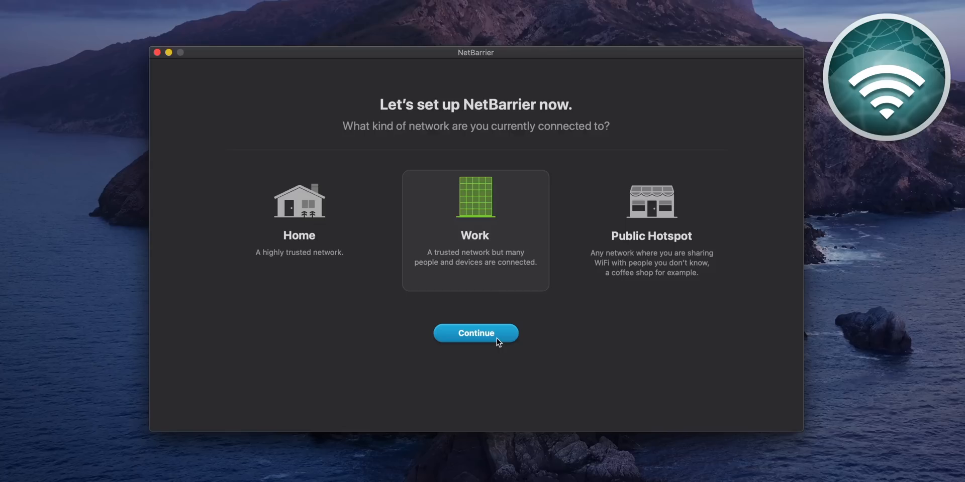
Confirm Work as the network type and dismiss the NetBarrier instructions overlay
click(475, 333)
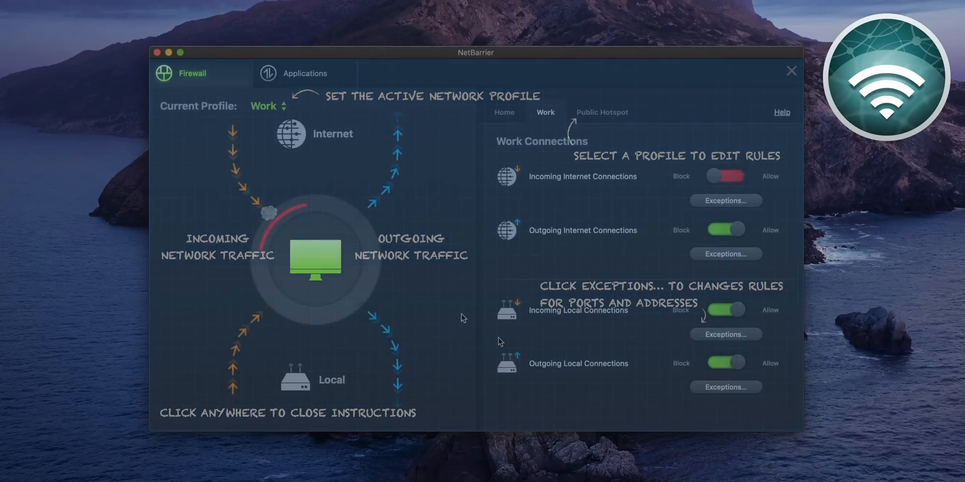
click(463, 318)
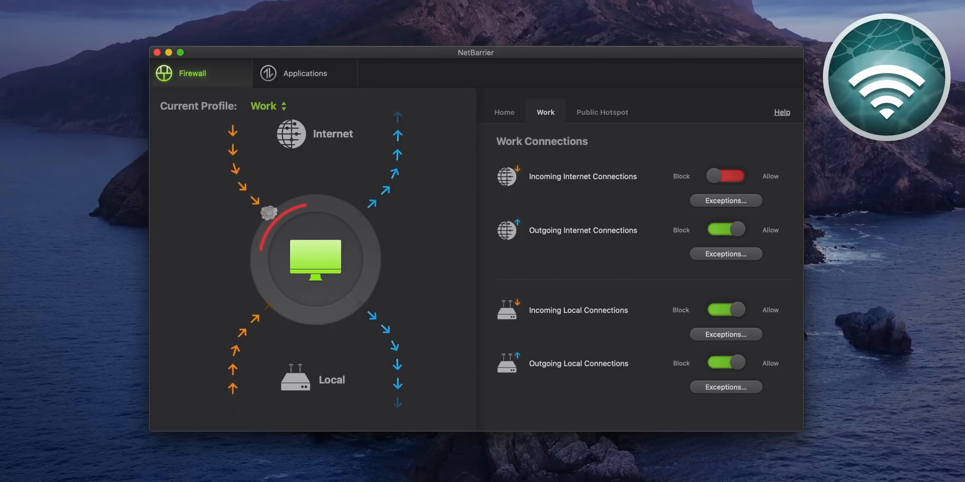
click(725, 176)
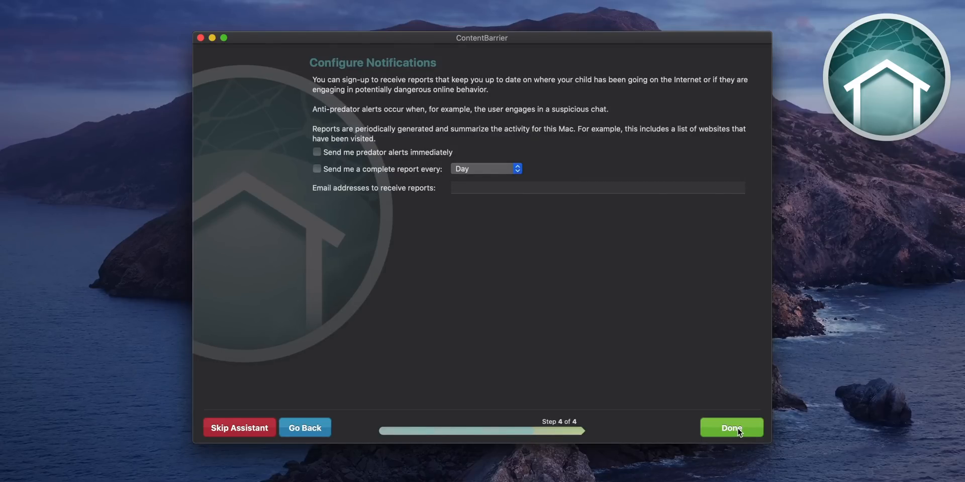
Finish the setup assistant with Done, view Configuration, then return to the Activity view
click(731, 428)
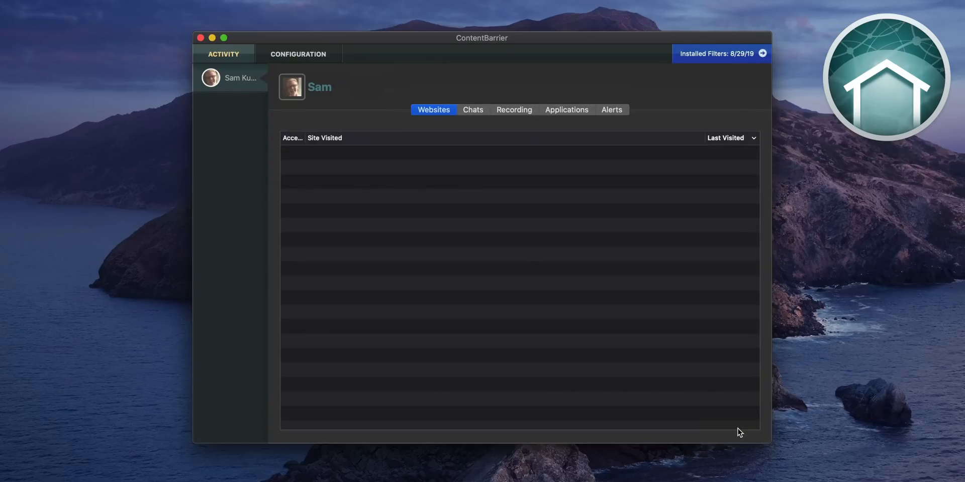
click(298, 54)
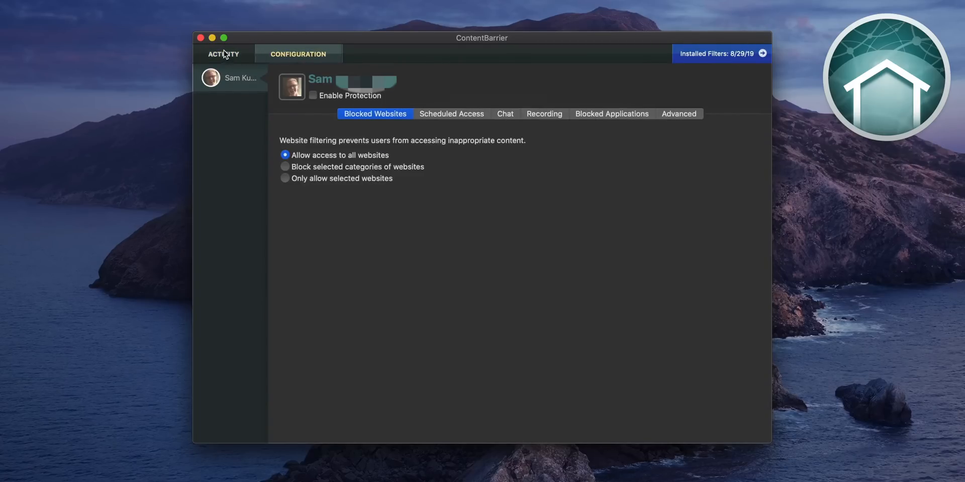
click(312, 96)
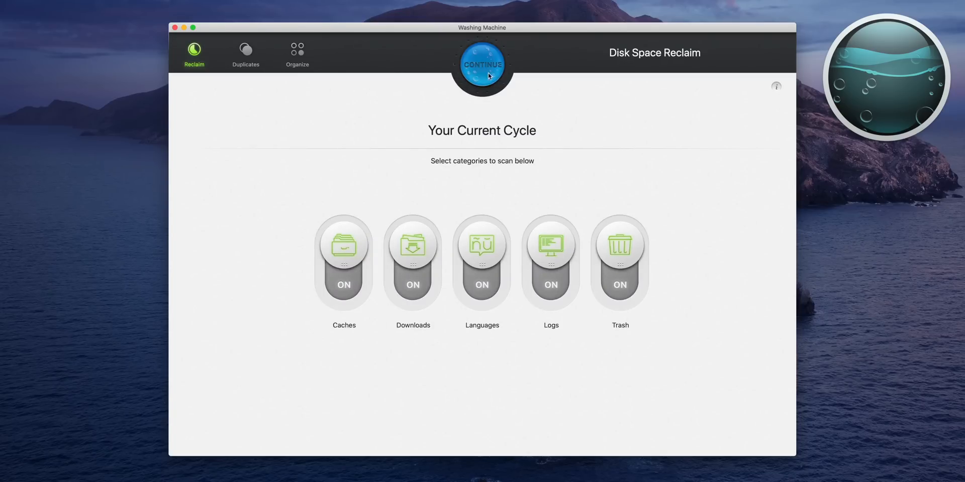
Continue the Reclaim cycle with caches, downloads, languages, logs and trash enabled
click(481, 65)
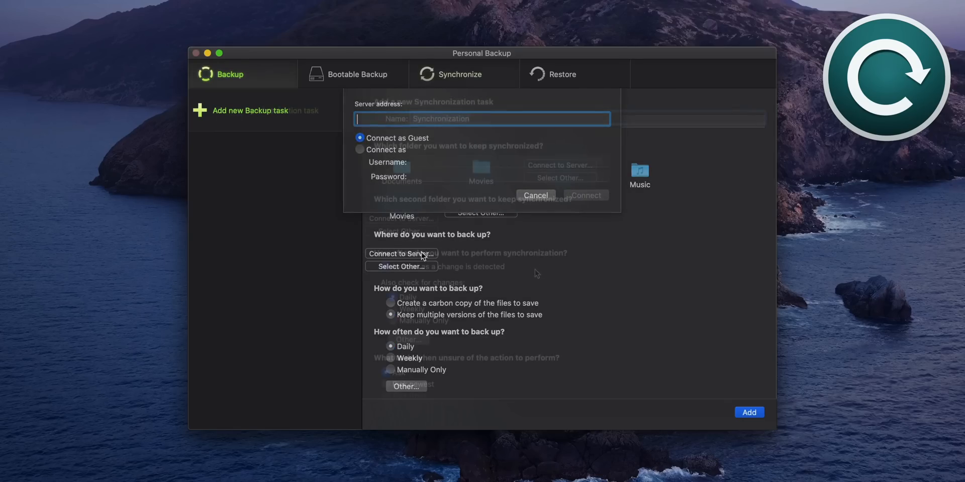
Add a new backup task and choose Connect to Server as its destination
click(534, 195)
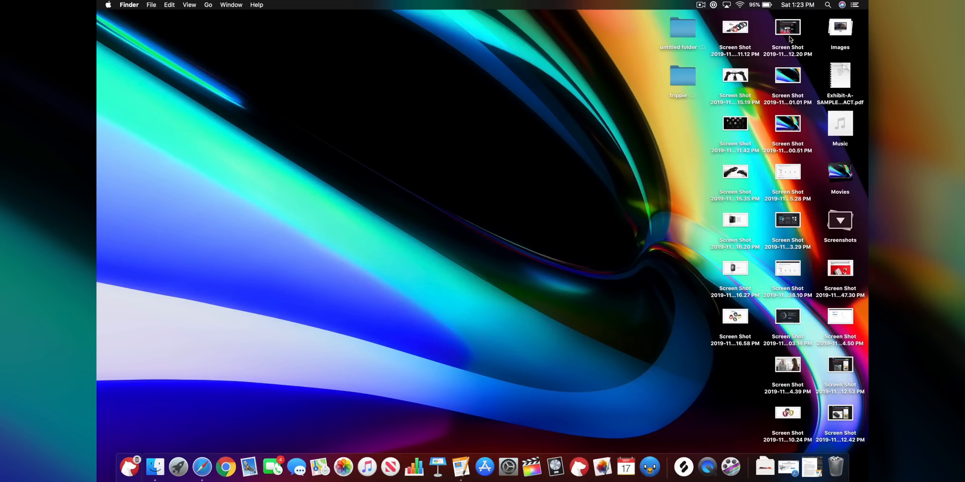
click(787, 76)
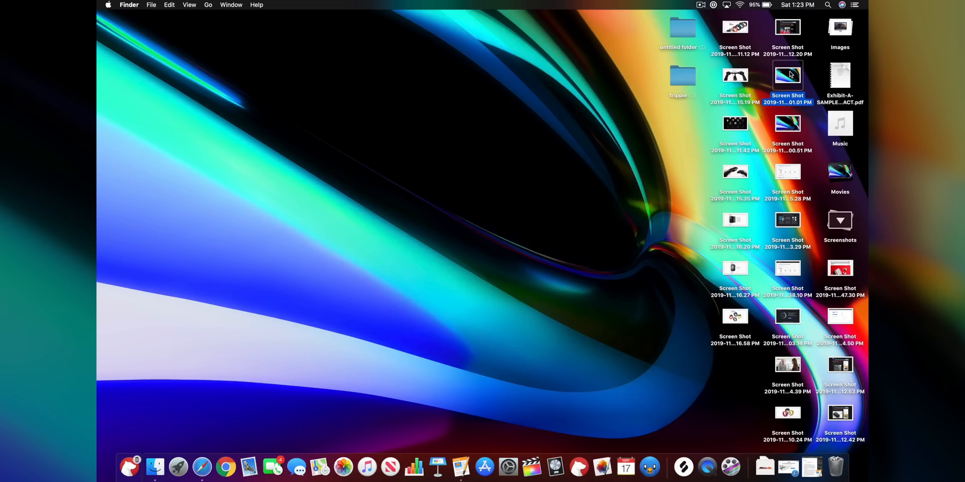
double_click(787, 74)
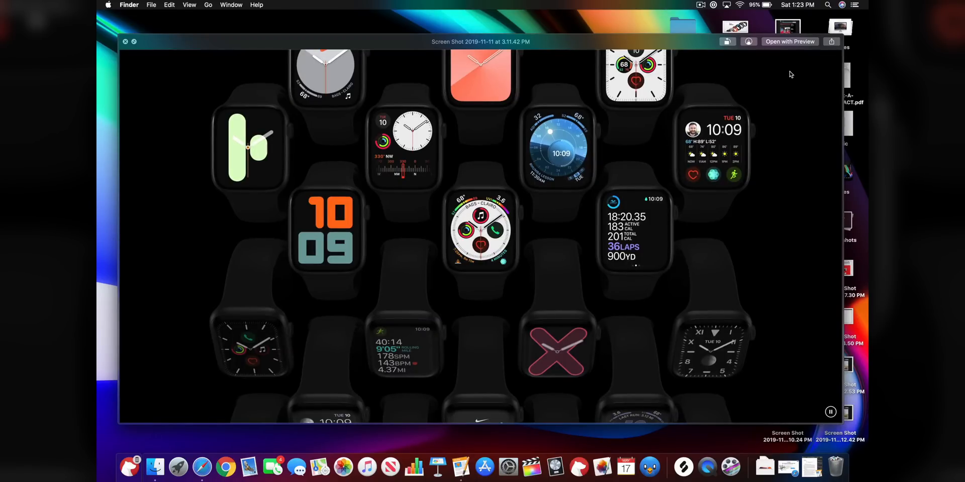
click(124, 41)
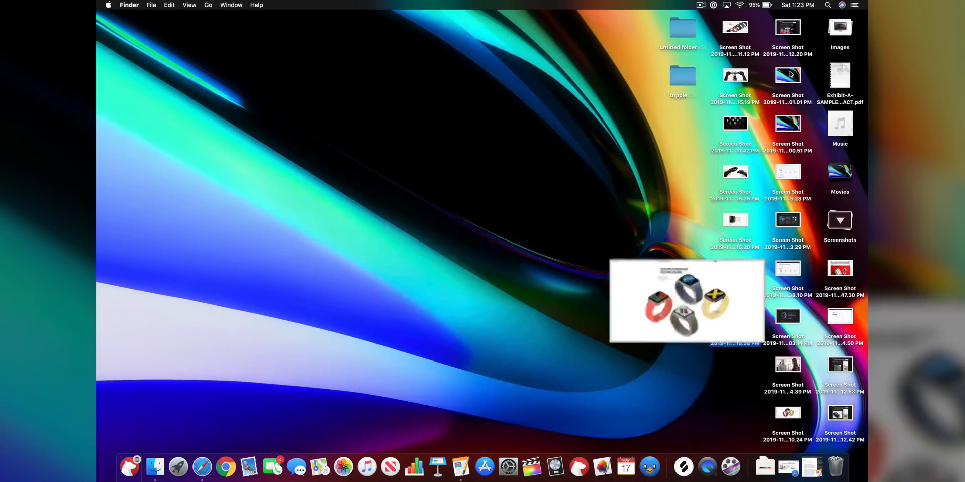
double_click(840, 268)
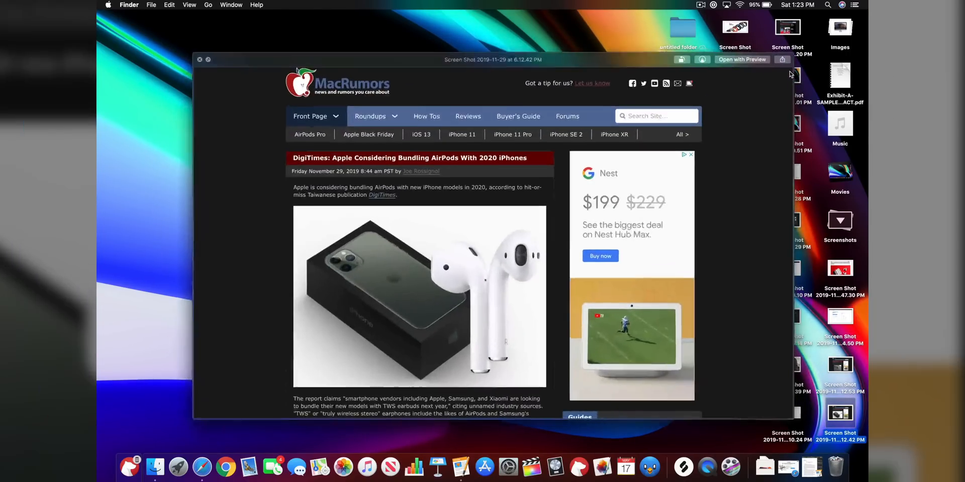
click(199, 59)
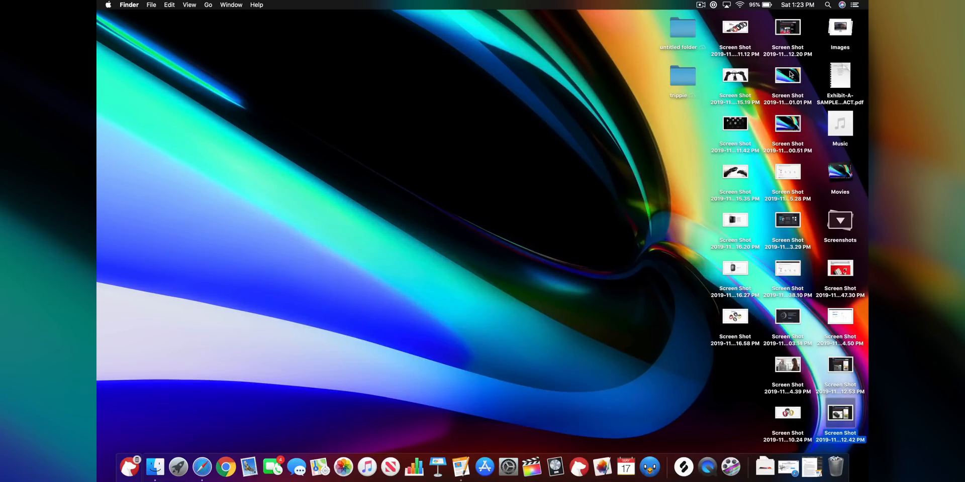
click(839, 123)
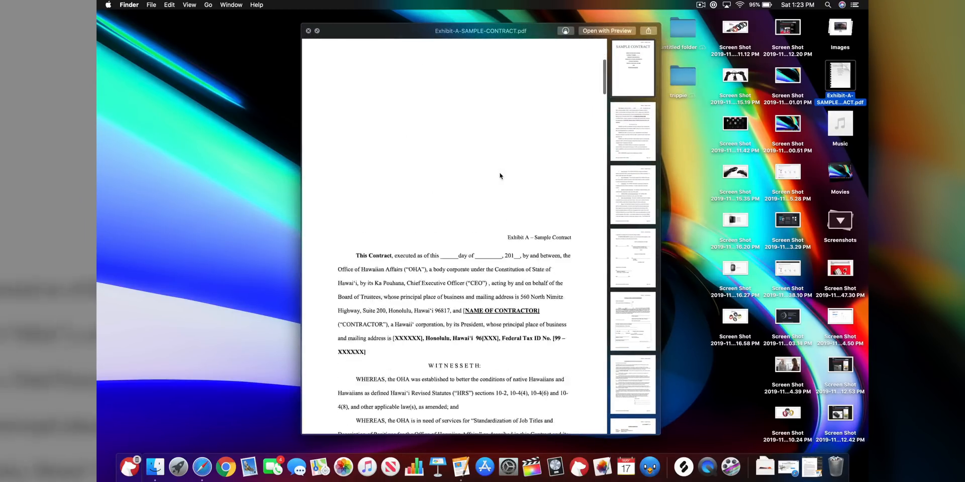
Quick Look the contract PDF, enter Markup and scroll to the page-3 signature block
scroll(down, 3)
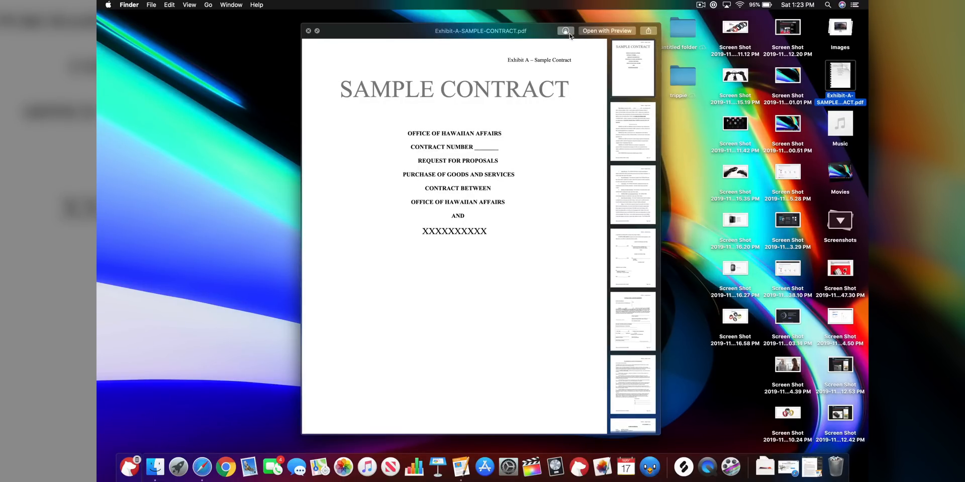
click(564, 31)
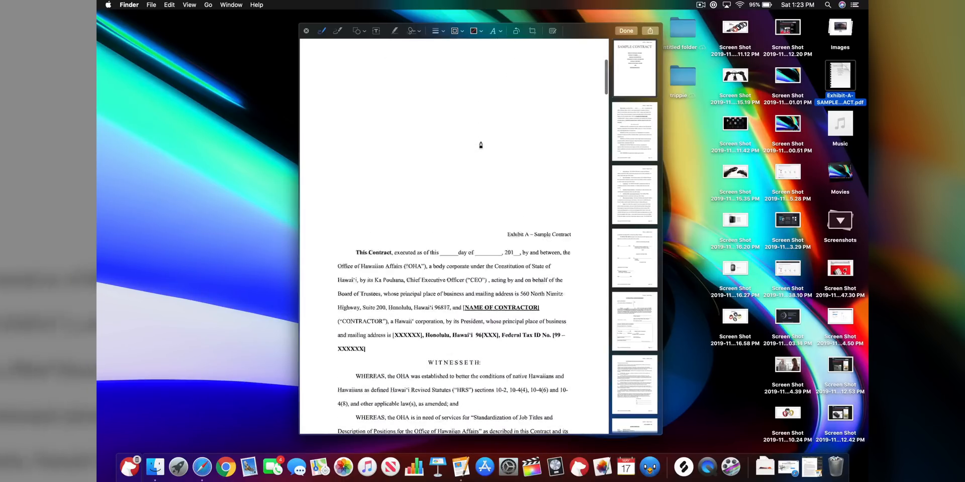
scroll(down, 3)
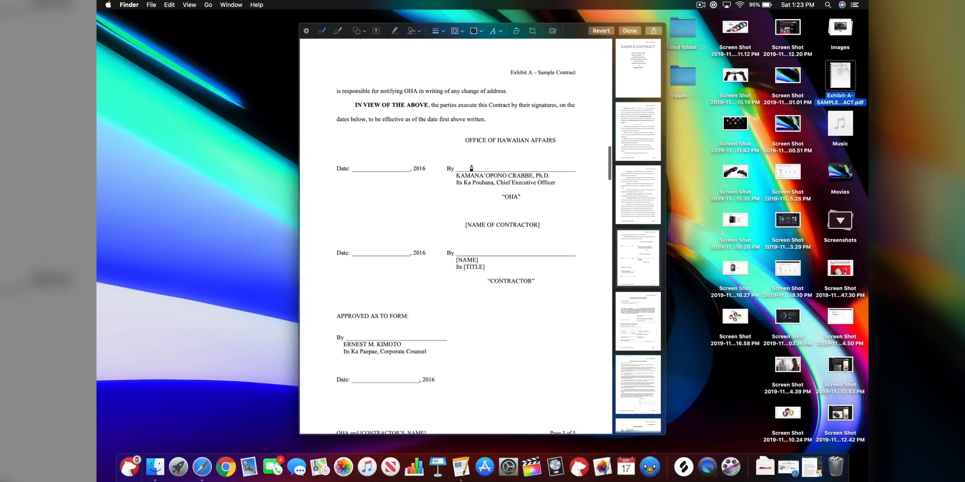
Insert a saved signature and drag it onto the Office of Hawaiian Affairs By line
click(413, 31)
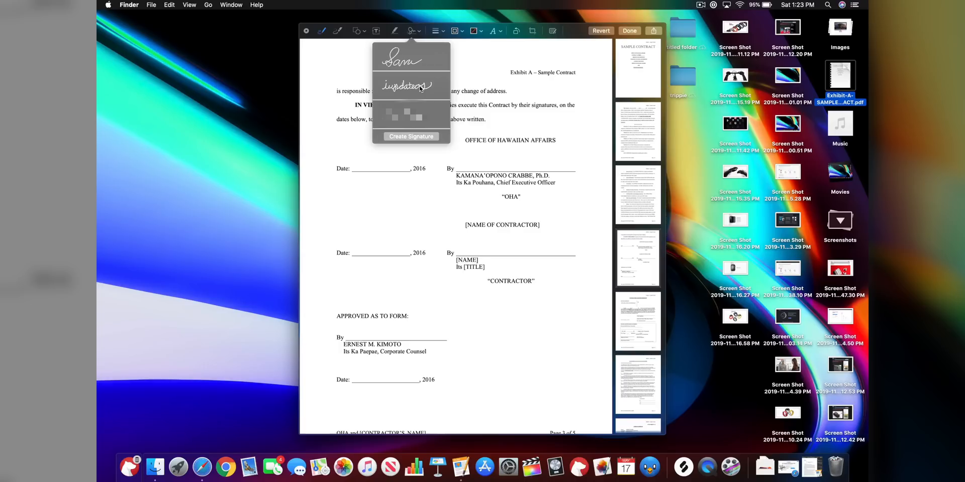
click(410, 85)
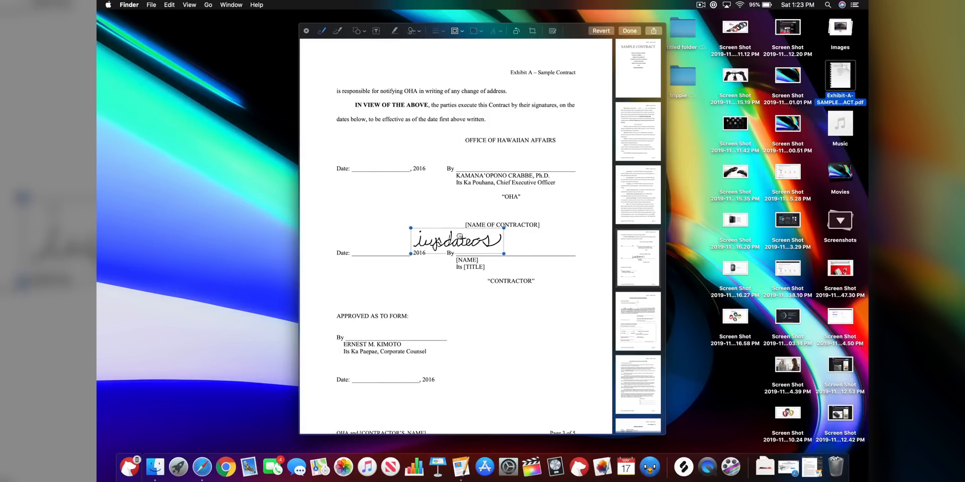
drag(455, 240, 504, 160)
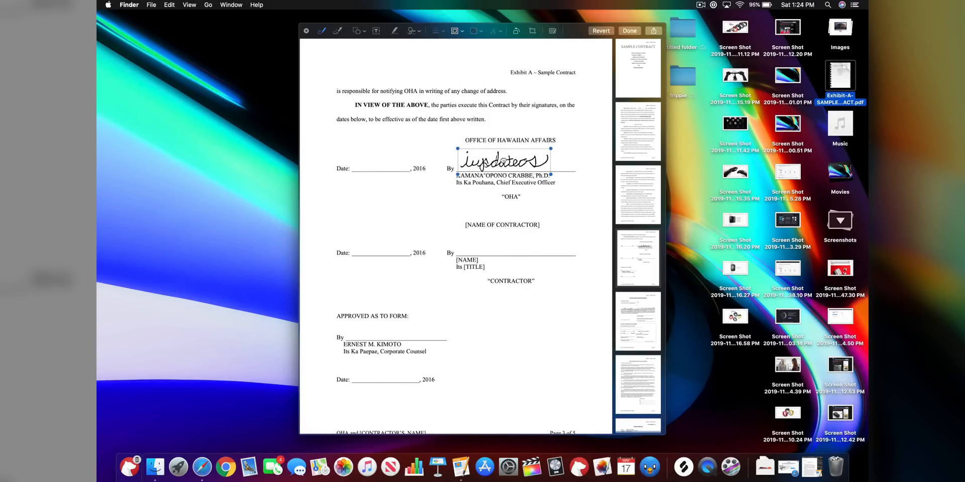